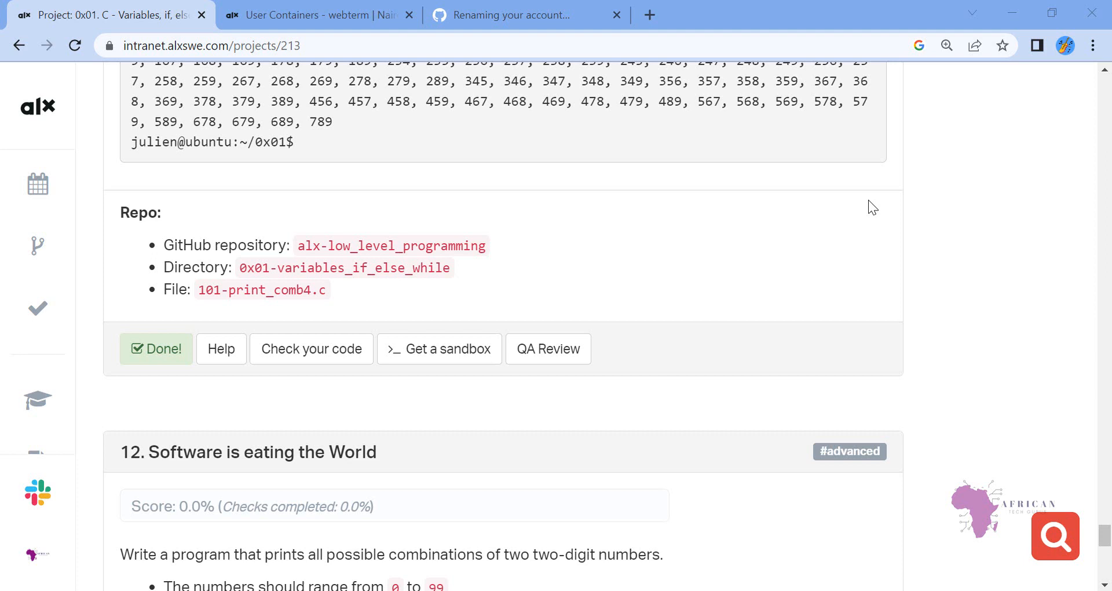
- Scroll the 0x01 project page down to task 12, Software is eating the World
{"action": "scroll", "scroll_direction": "down", "scroll_amount": 3}
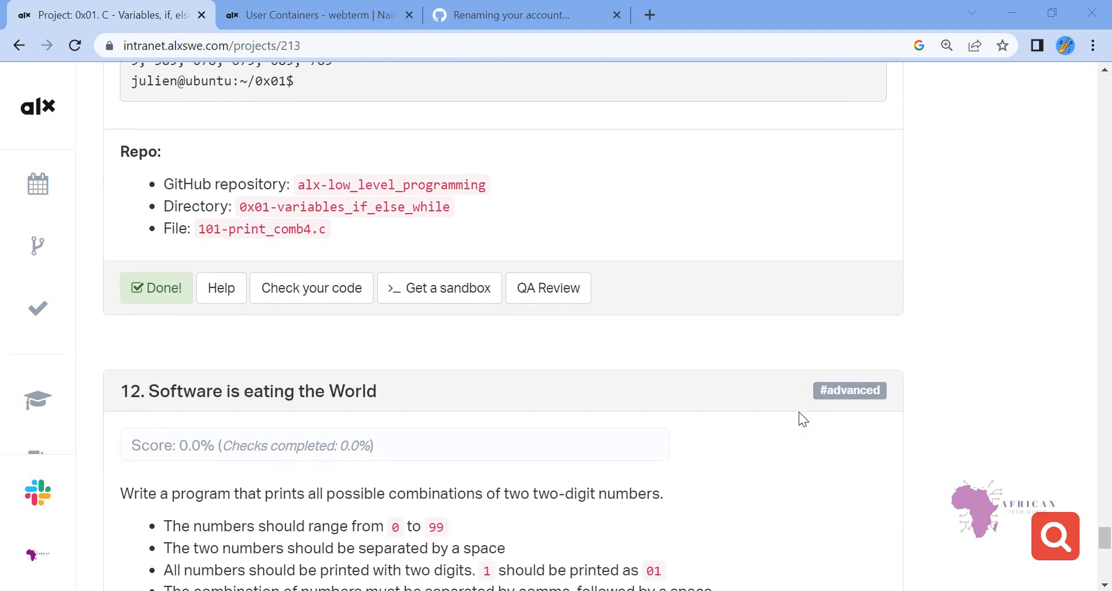
{"action": "scroll", "scroll_direction": "down", "scroll_amount": 3}
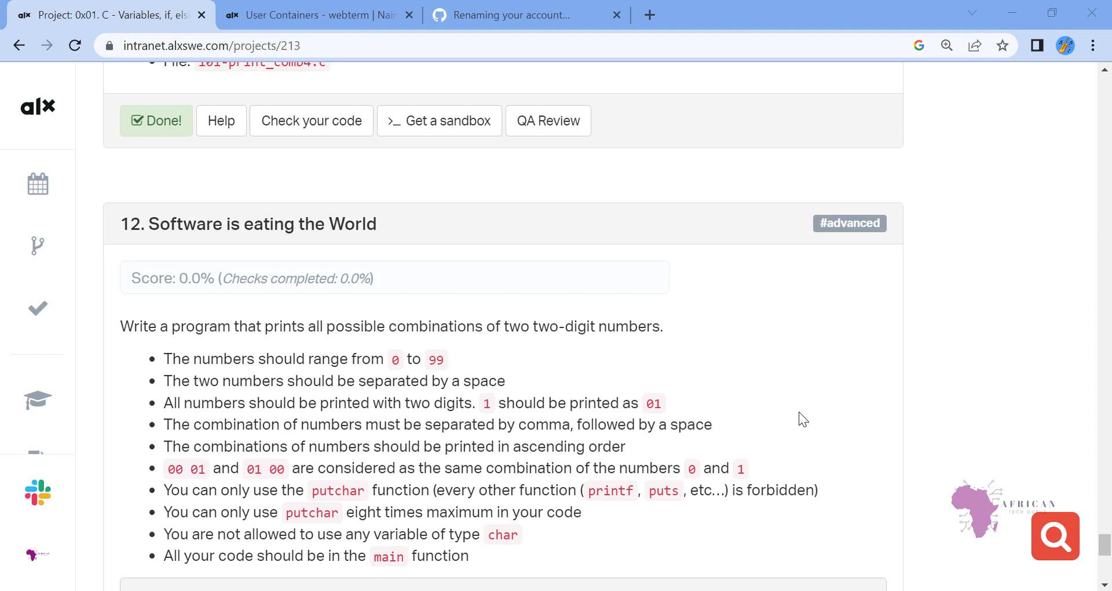
{"action": "mouse_move", "coordinate": [606, 526]}
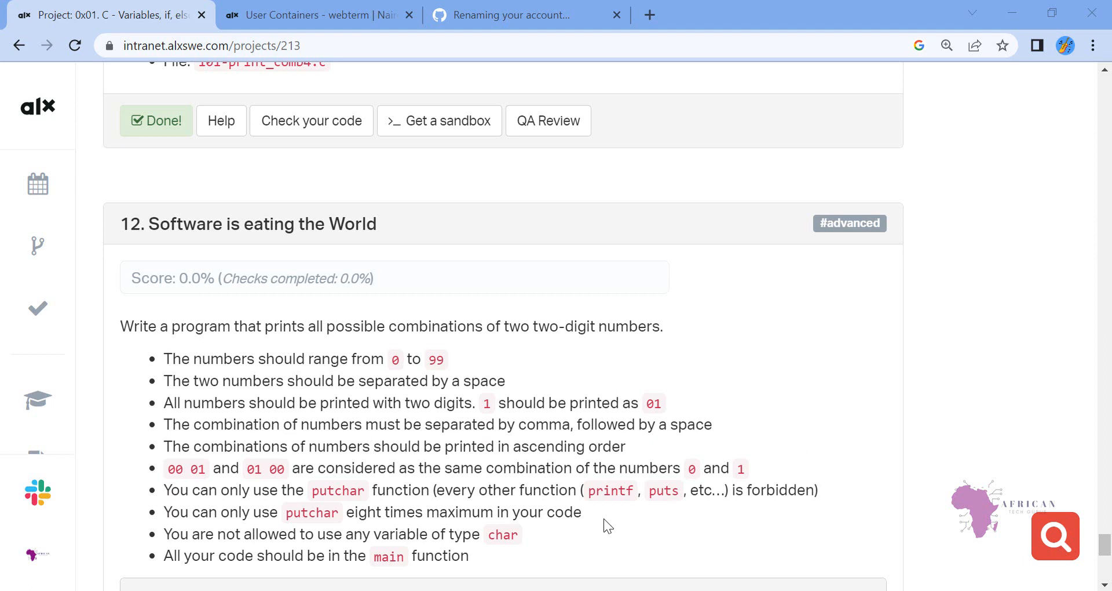
- Scroll past the example output to the Repo section and select the file name 102-print_comb5.c
{"action": "scroll", "scroll_direction": "down", "scroll_amount": 3}
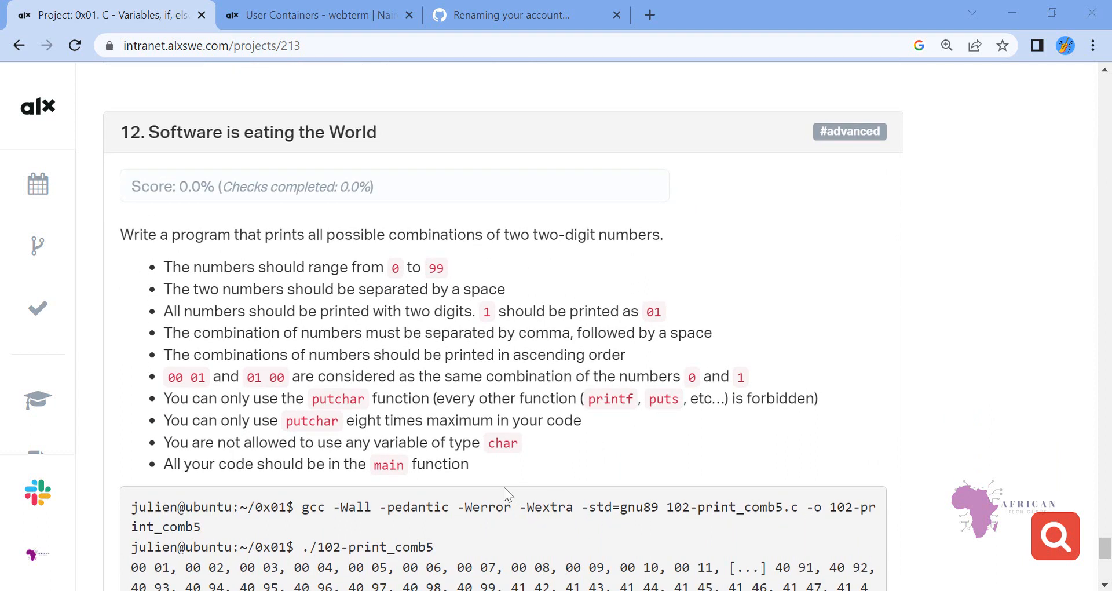
{"action": "mouse_move", "coordinate": [364, 483]}
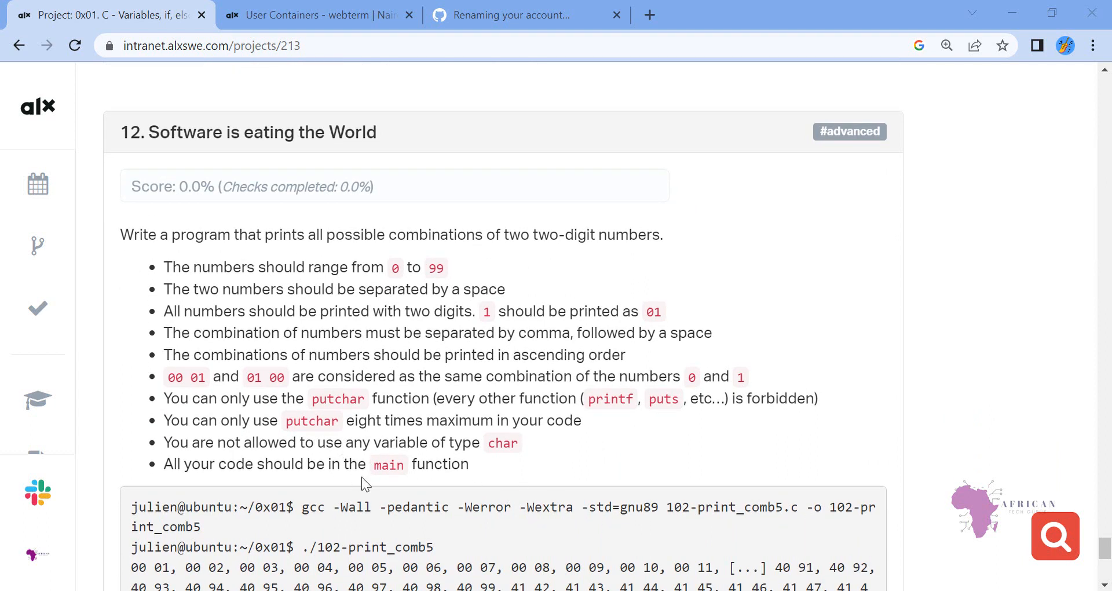
{"action": "scroll", "scroll_direction": "down", "scroll_amount": 3}
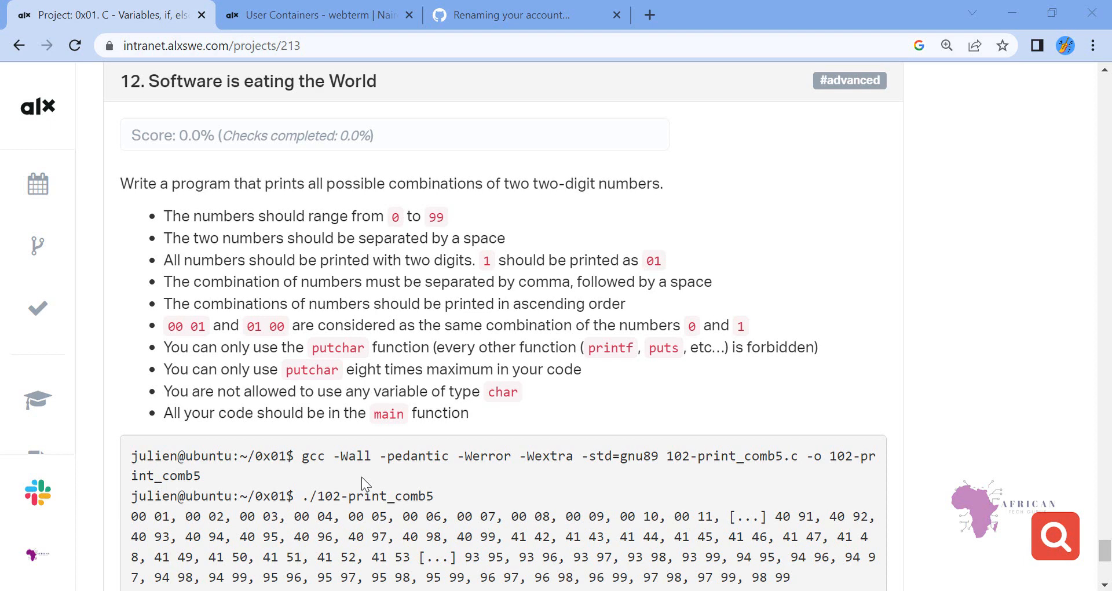
{"action": "scroll", "scroll_direction": "down", "scroll_amount": 3}
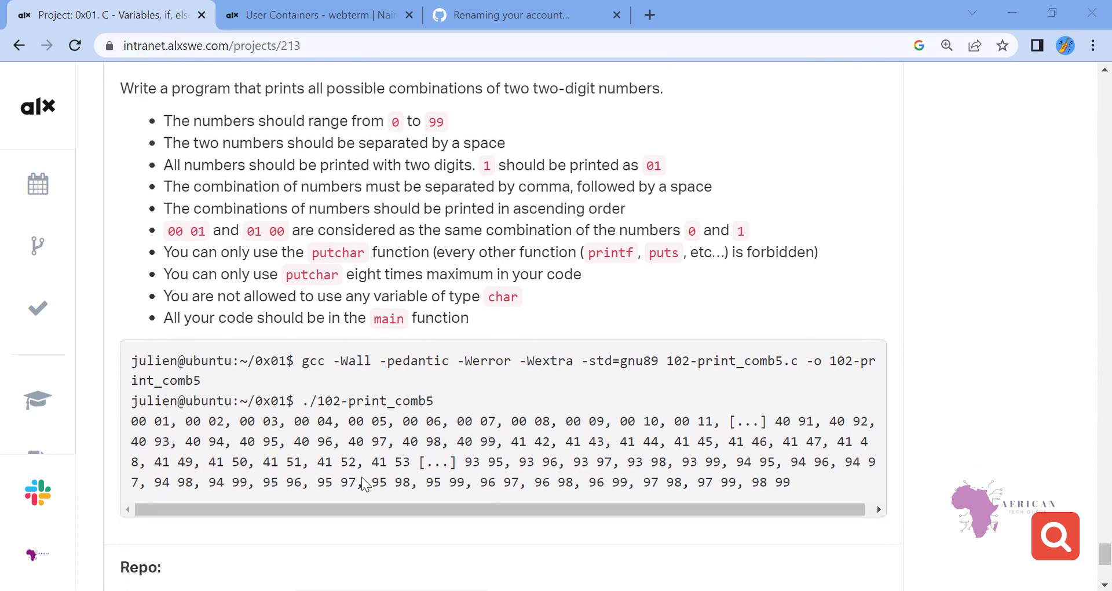
{"action": "mouse_move", "coordinate": [179, 448]}
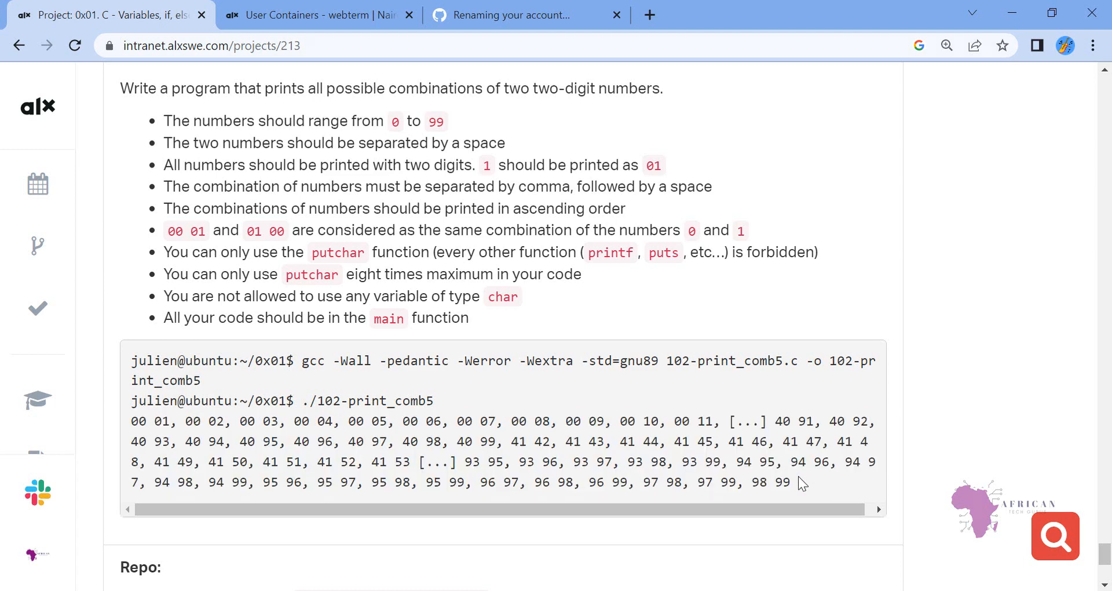
{"action": "mouse_move", "coordinate": [589, 524]}
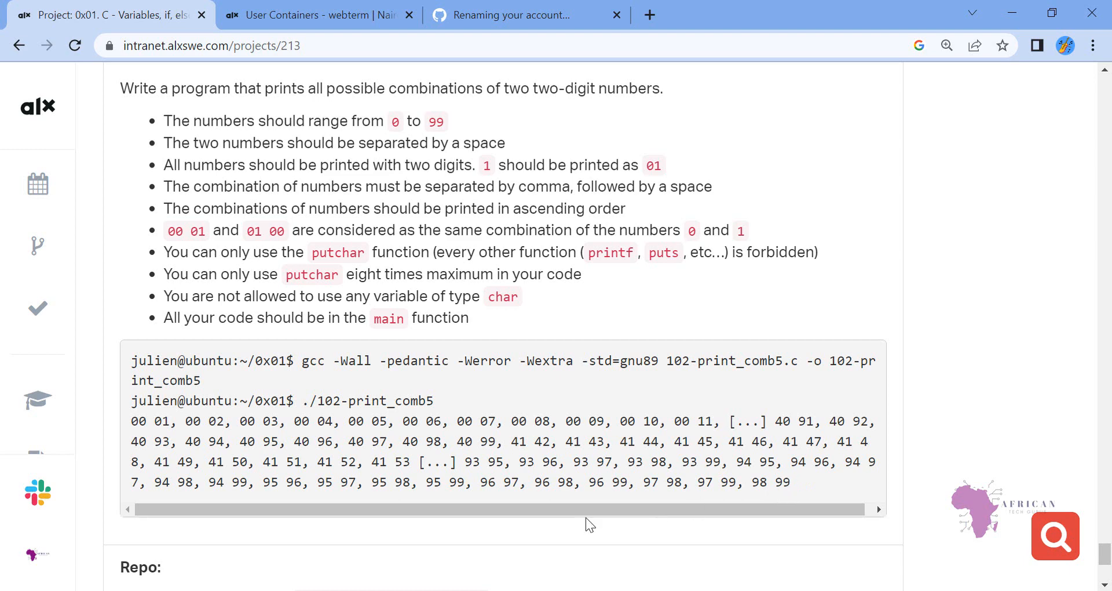
{"action": "scroll", "scroll_direction": "down", "scroll_amount": 3}
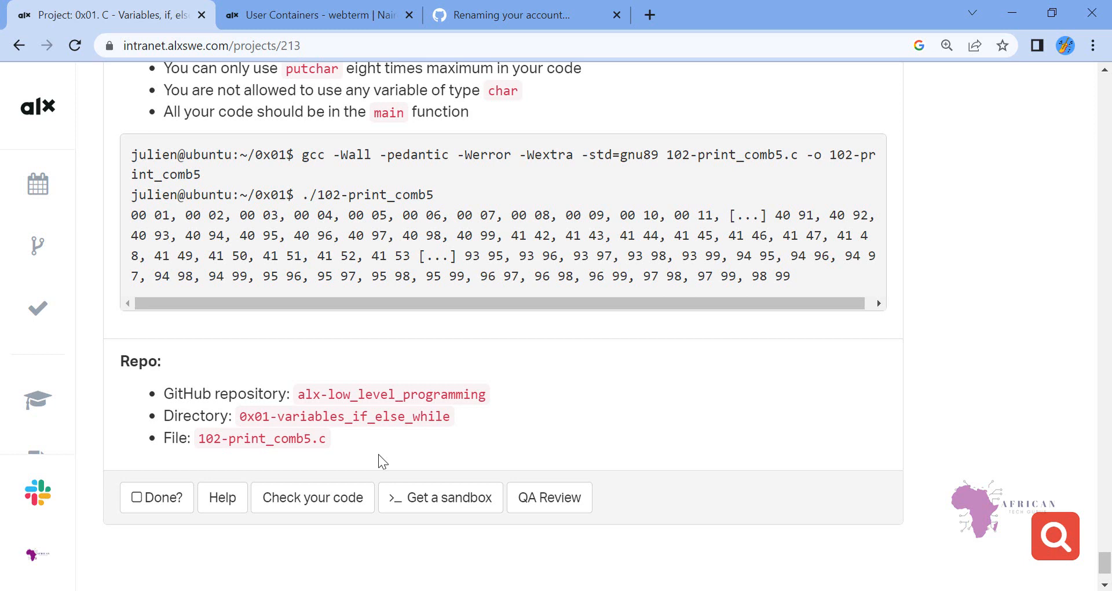
{"action": "double_click", "coordinate": [262, 438]}
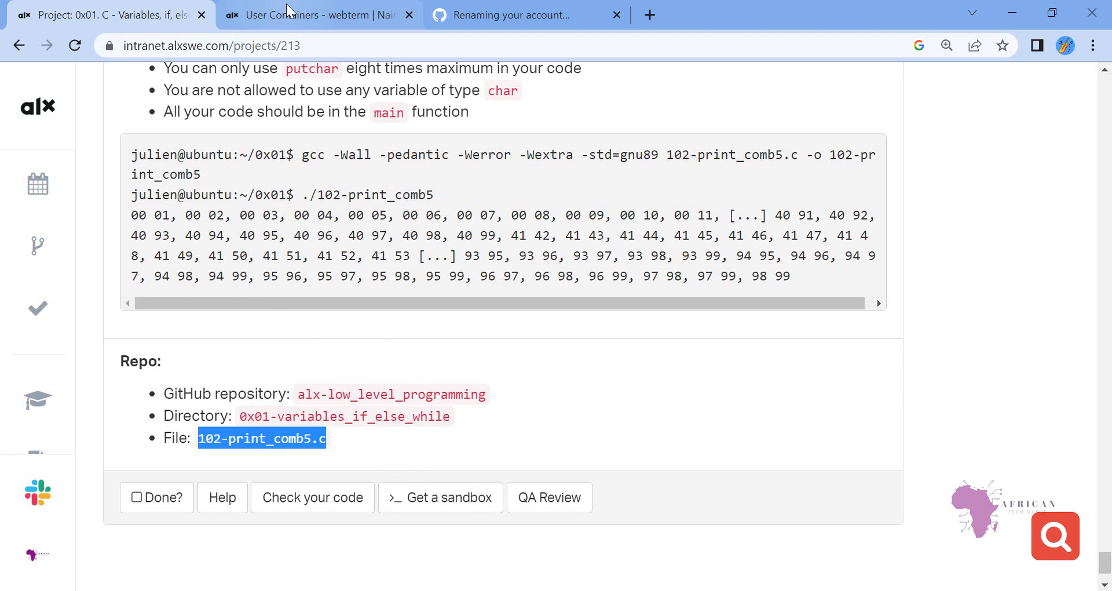
- In the sandbox terminal, open 102-print_comb5.c in vi and enter insert mode
{"action": "left_click", "coordinate": [317, 13]}
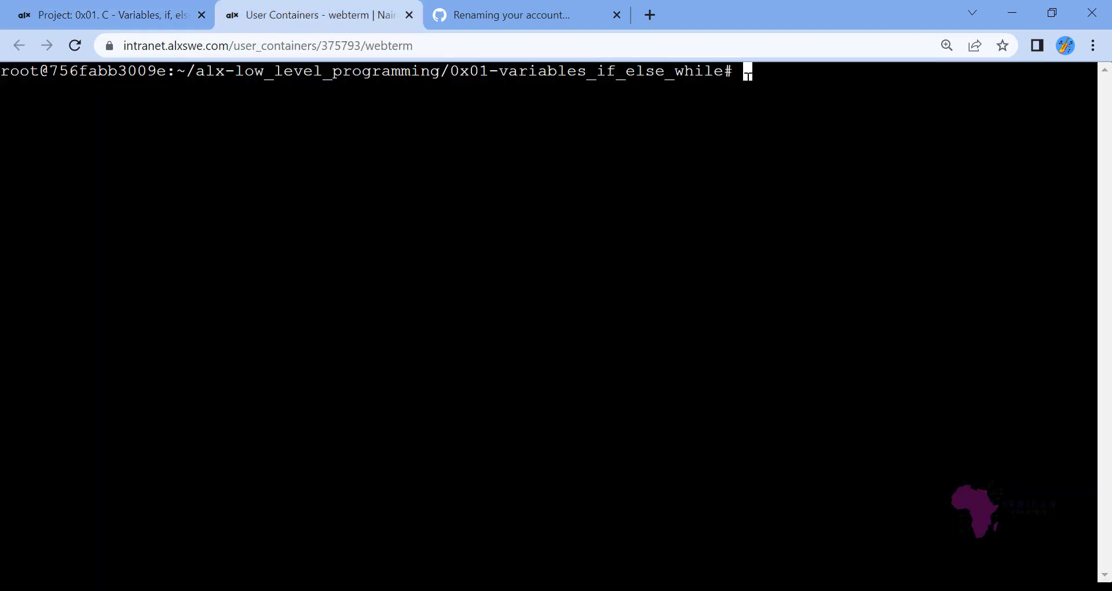
{"action": "type", "text": "vi"}
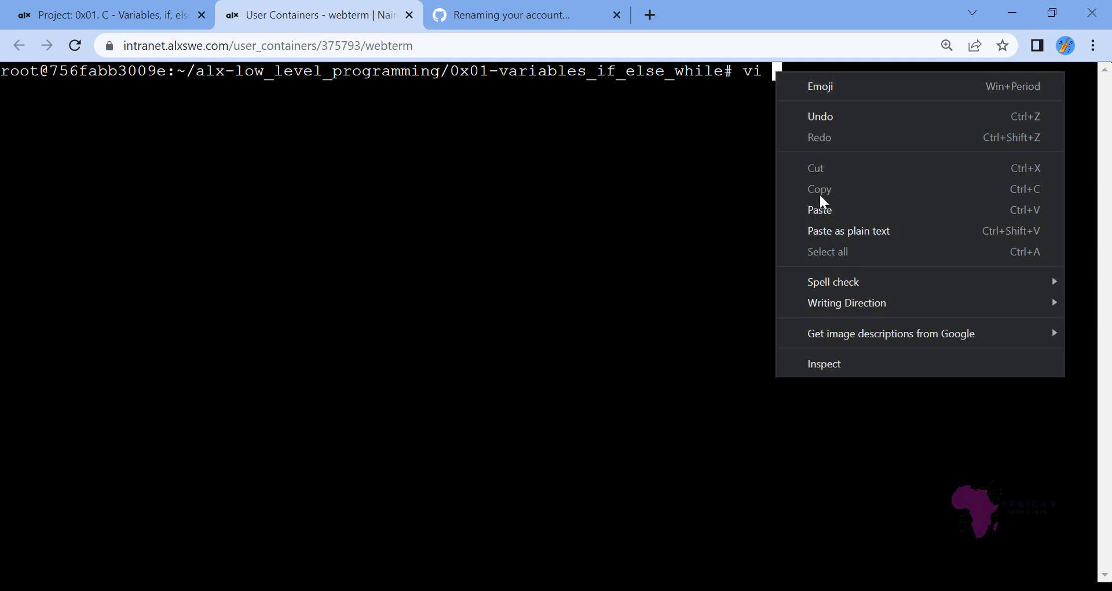
{"action": "left_click", "coordinate": [819, 209]}
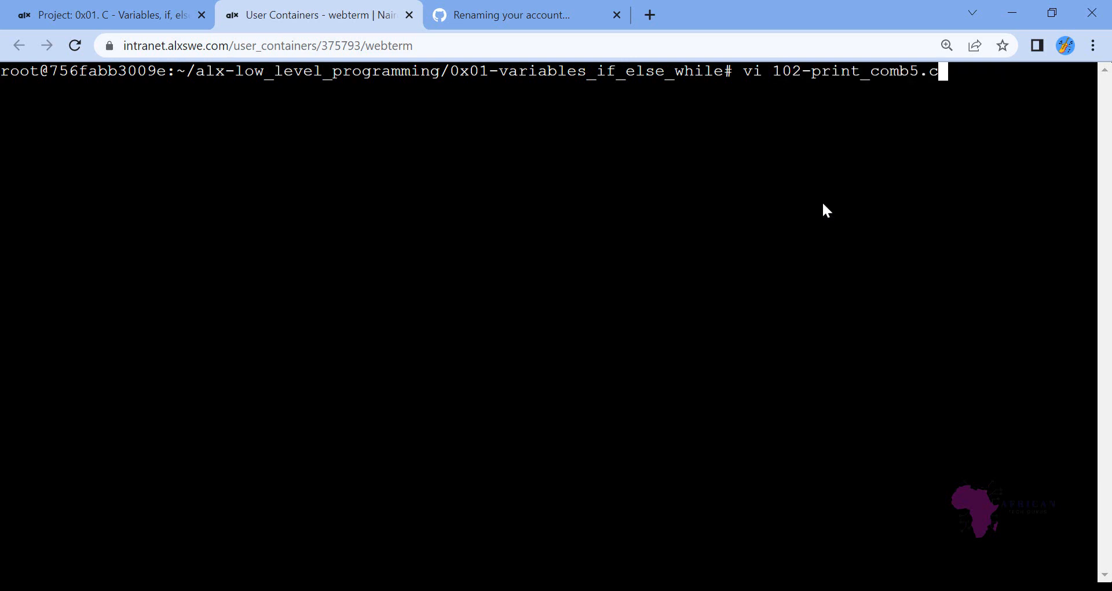
{"action": "key", "text": "Return"}
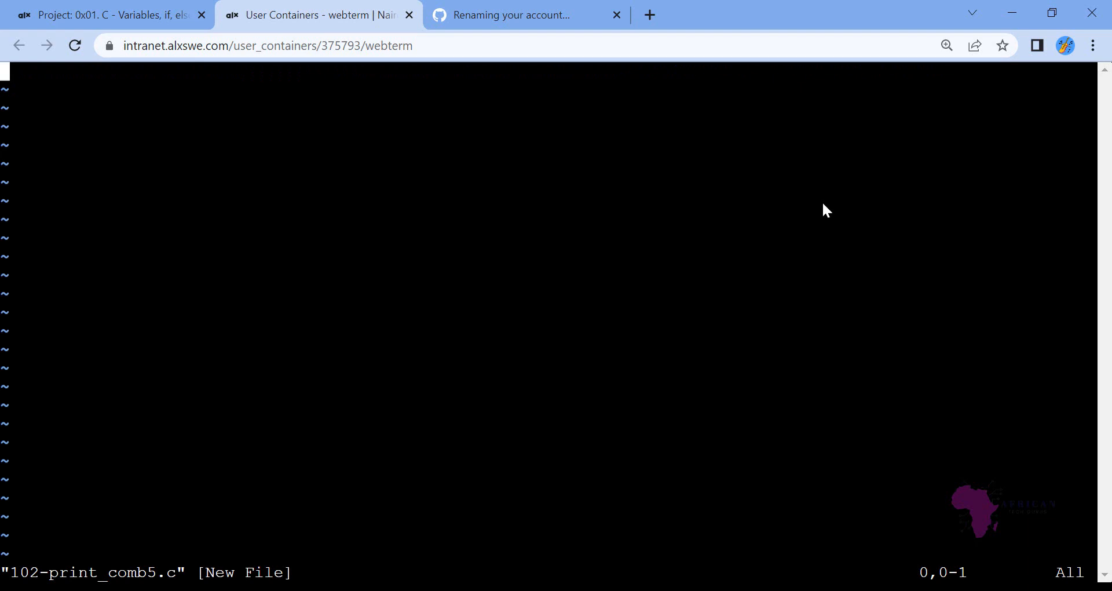
{"action": "key", "text": "i"}
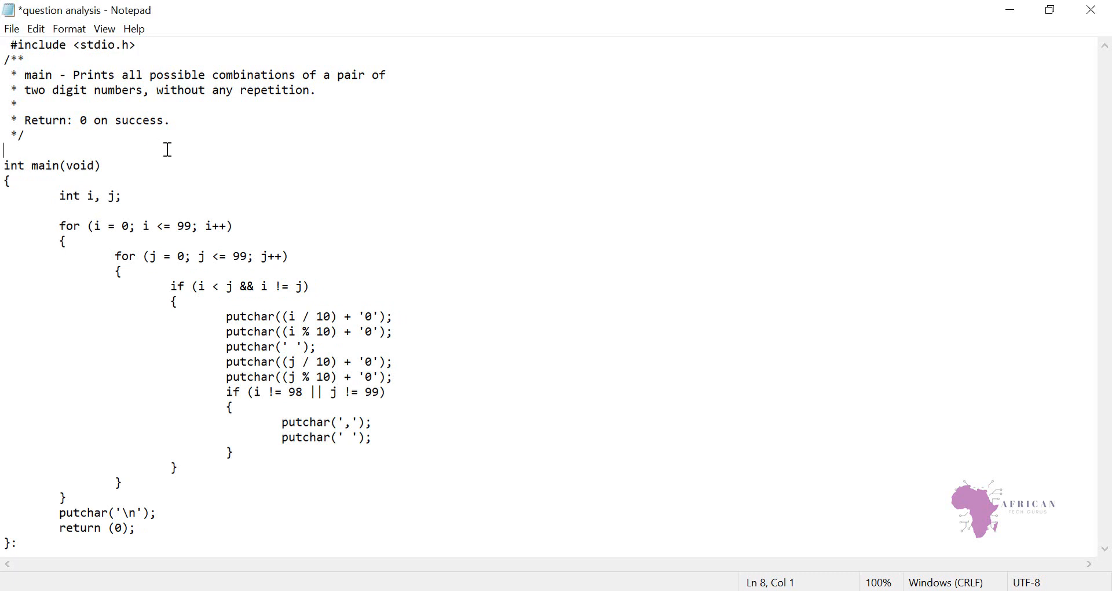
{"action": "mouse_move", "coordinate": [44, 64]}
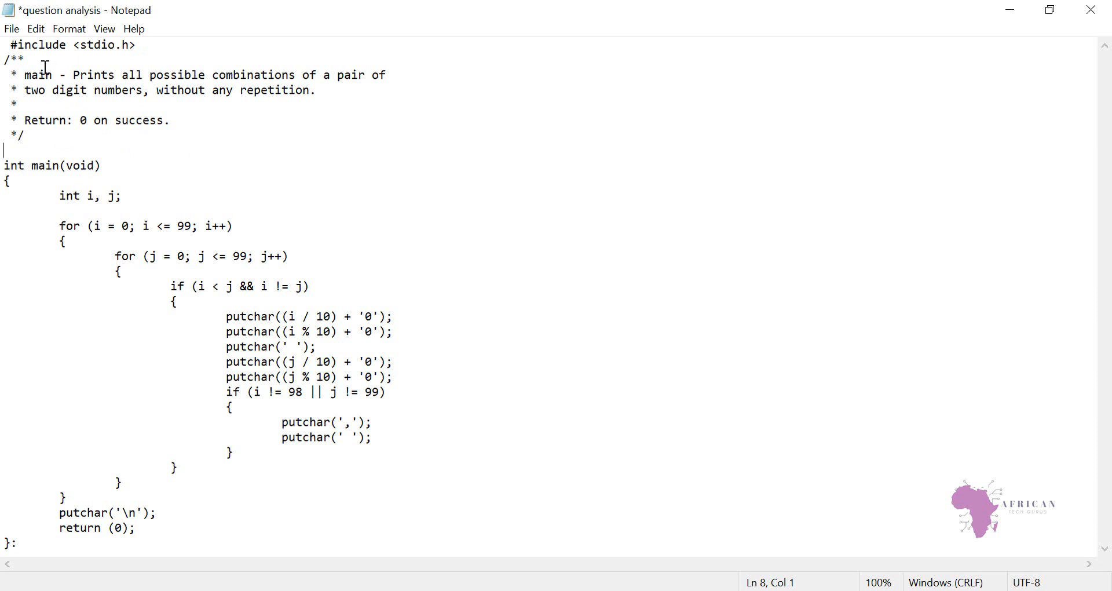
{"action": "left_click_drag", "start_coordinate": [6, 58], "coordinate": [6, 150]}
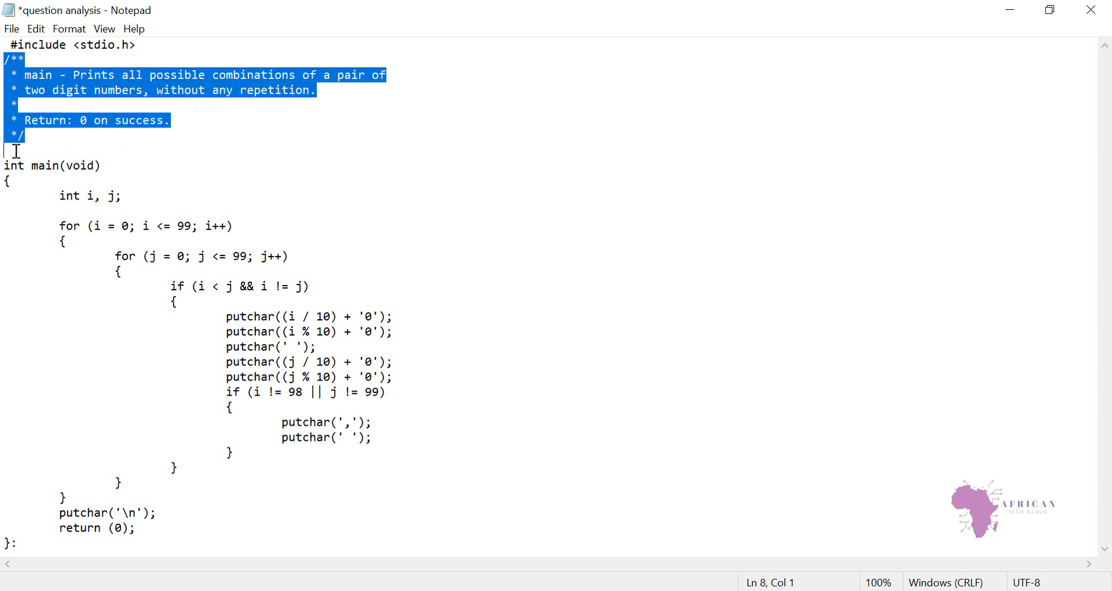
{"action": "left_click", "coordinate": [54, 147]}
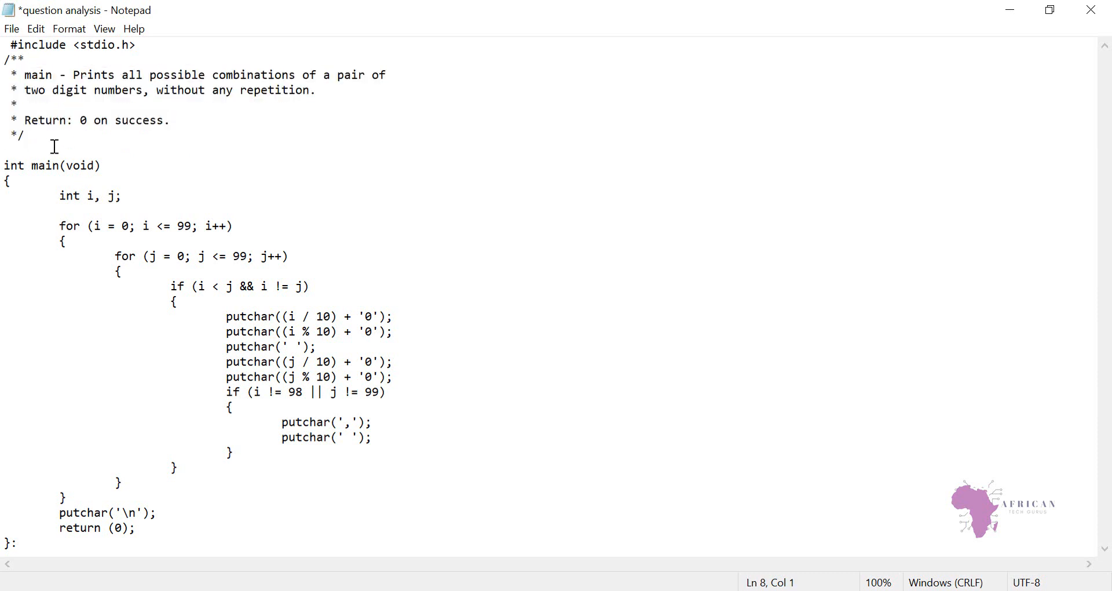
{"action": "double_click", "coordinate": [36, 74]}
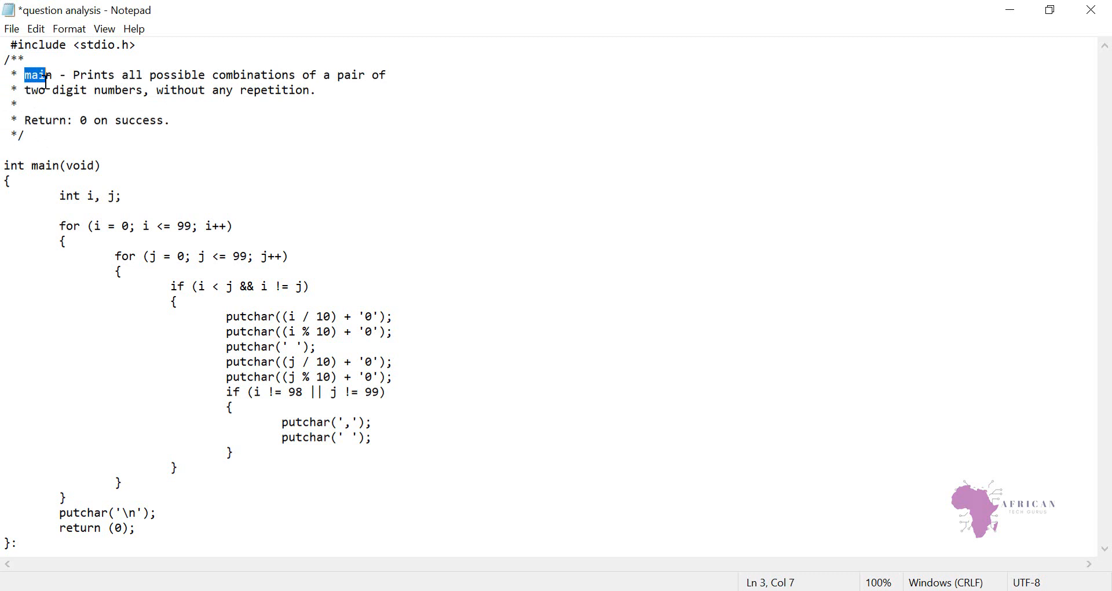
{"action": "double_click", "coordinate": [45, 166]}
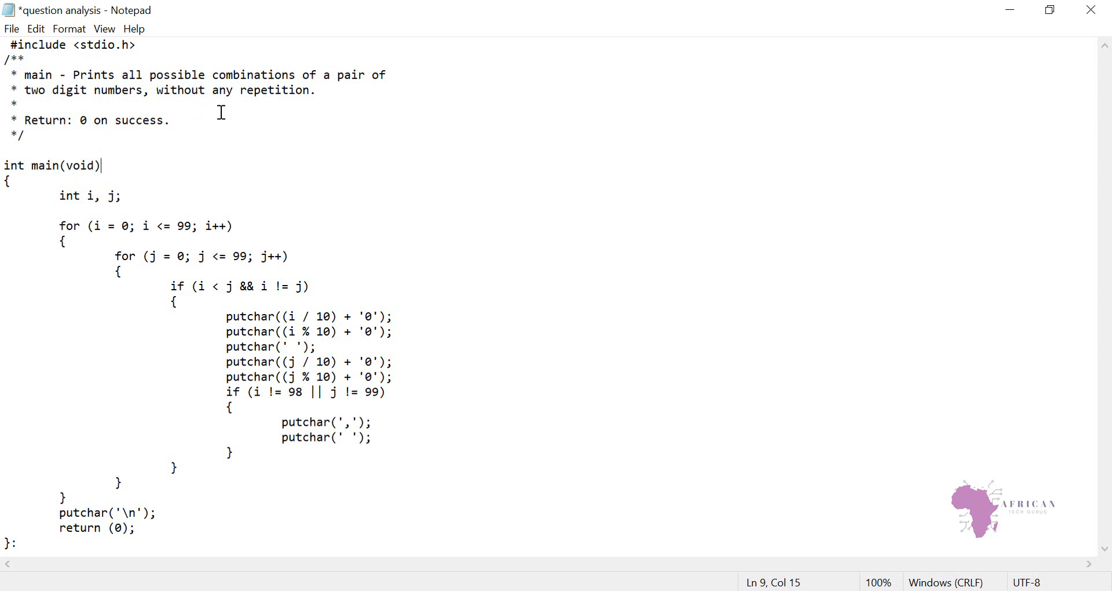
{"action": "mouse_move", "coordinate": [182, 98]}
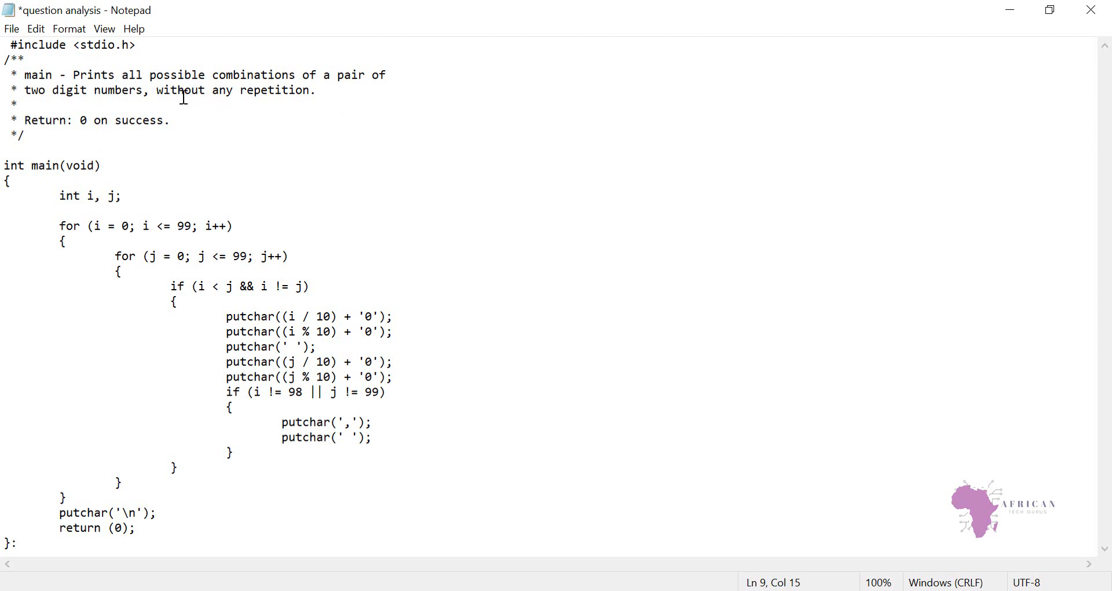
{"action": "mouse_move", "coordinate": [73, 105]}
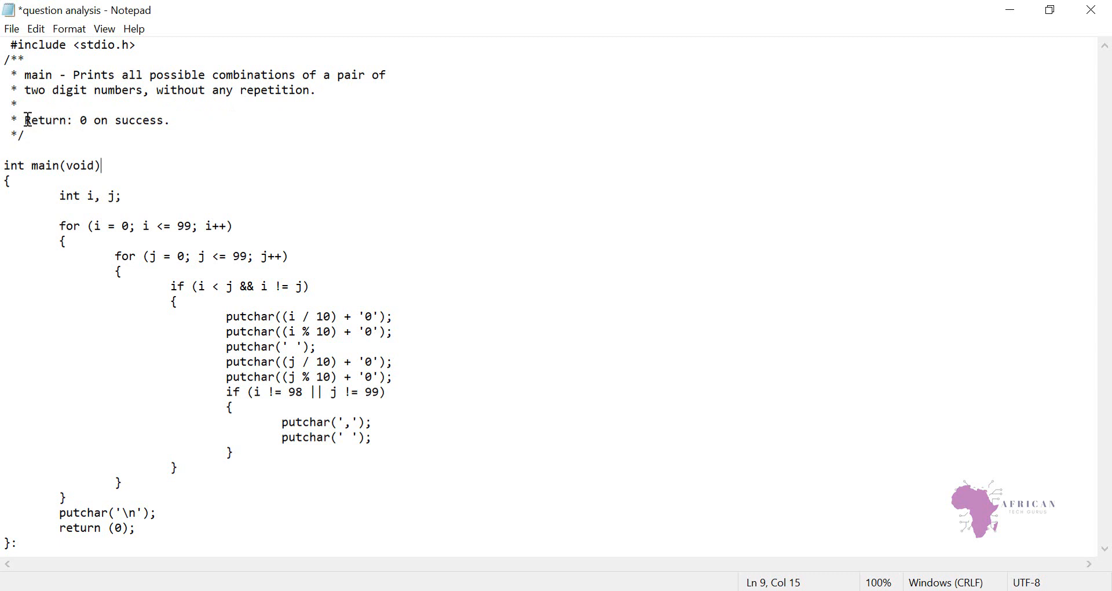
{"action": "double_click", "coordinate": [47, 119]}
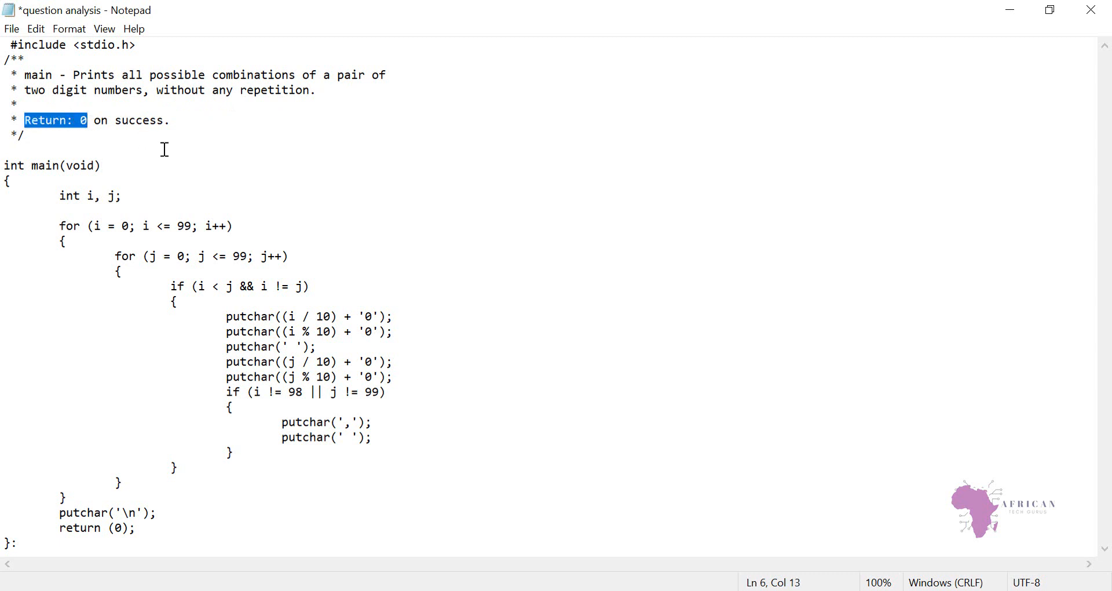
{"action": "left_click", "coordinate": [159, 207]}
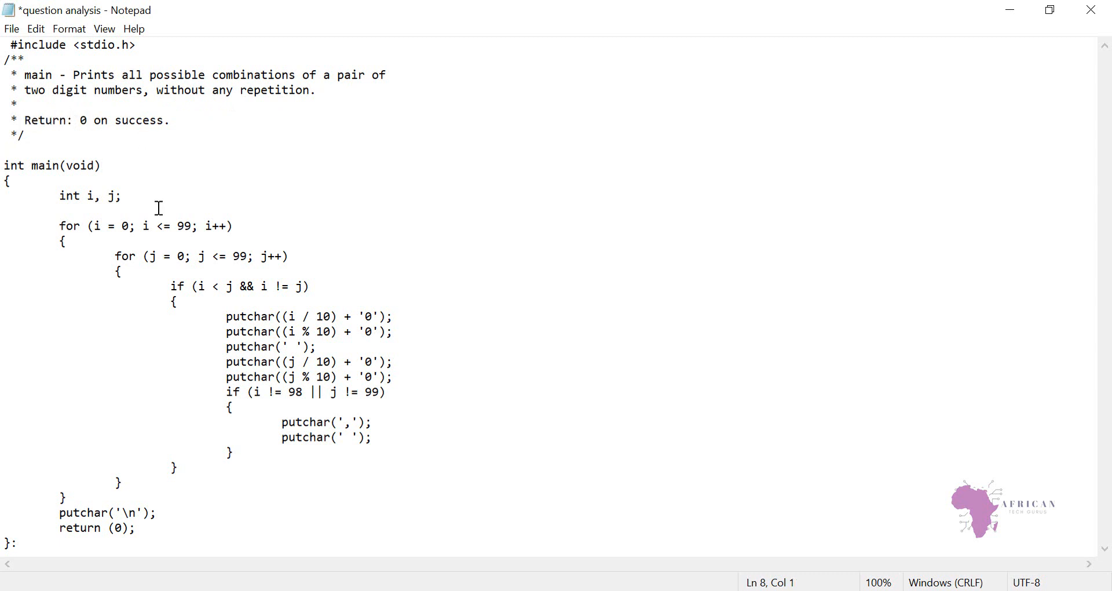
{"action": "mouse_move", "coordinate": [167, 333]}
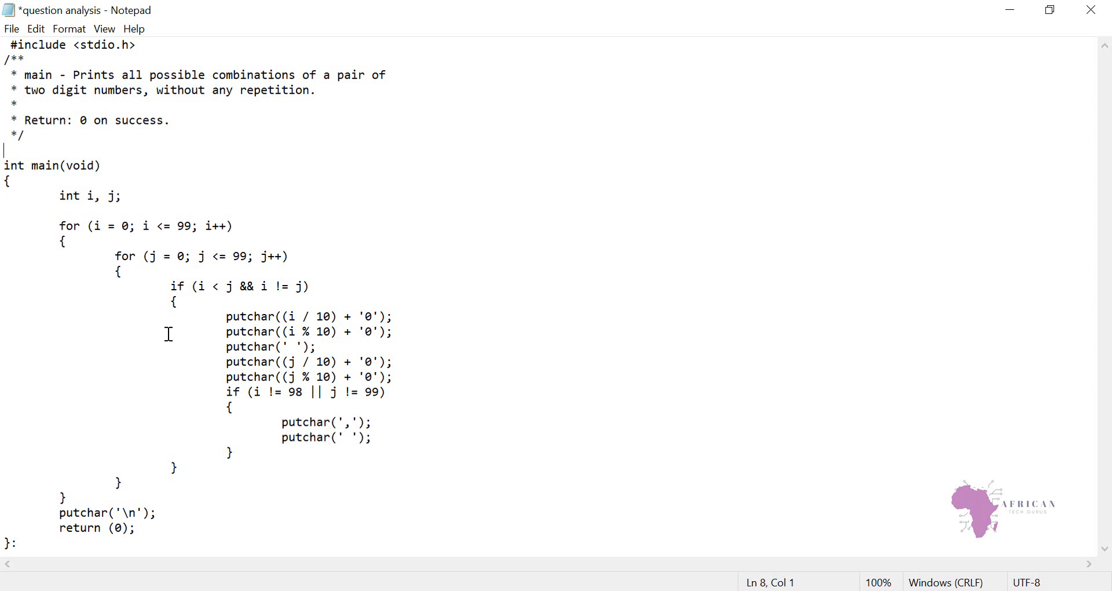
{"action": "mouse_move", "coordinate": [133, 235]}
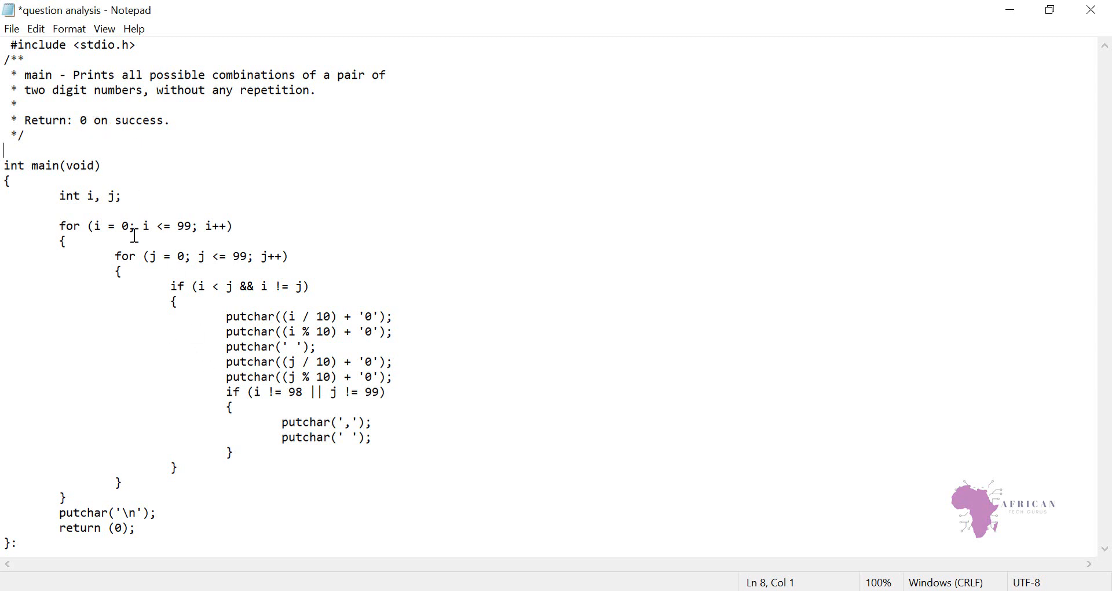
{"action": "double_click", "coordinate": [89, 196]}
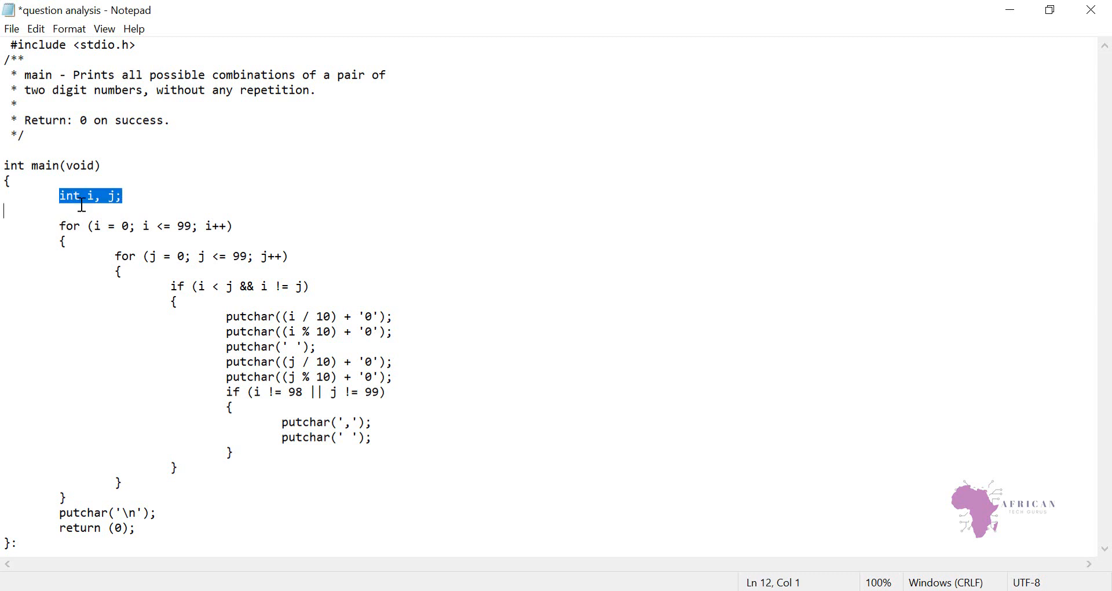
{"action": "left_click", "coordinate": [144, 208]}
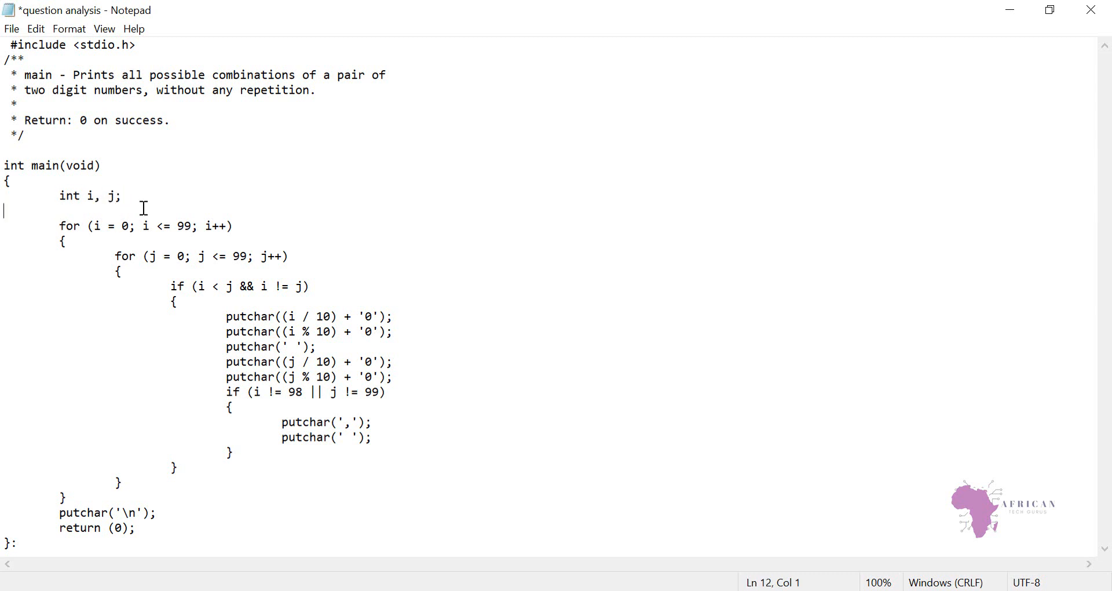
{"action": "left_click", "coordinate": [121, 196]}
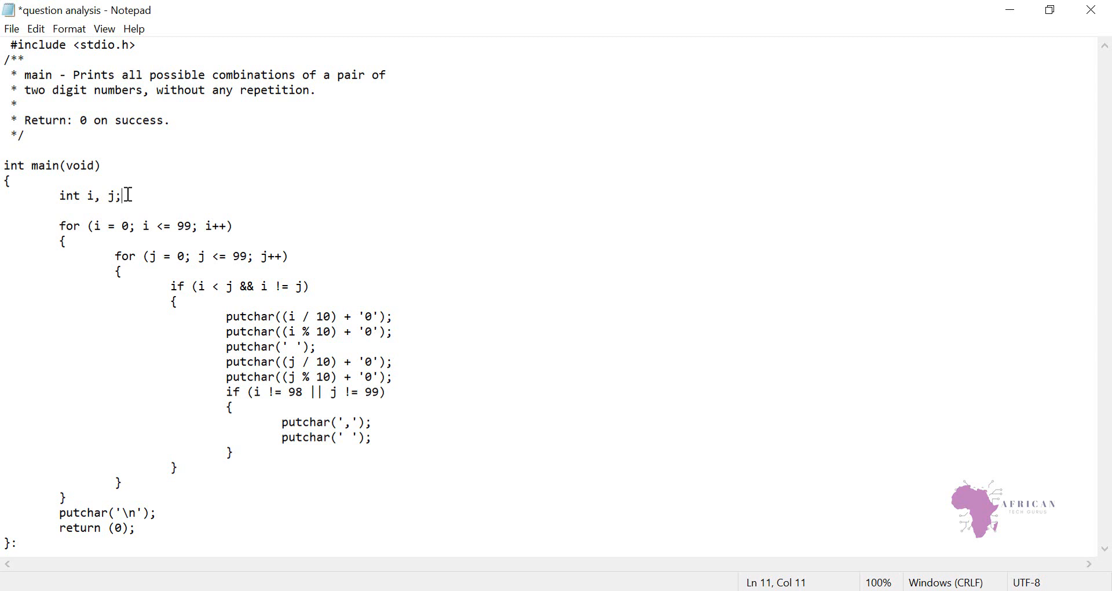
{"action": "key", "text": "Return"}
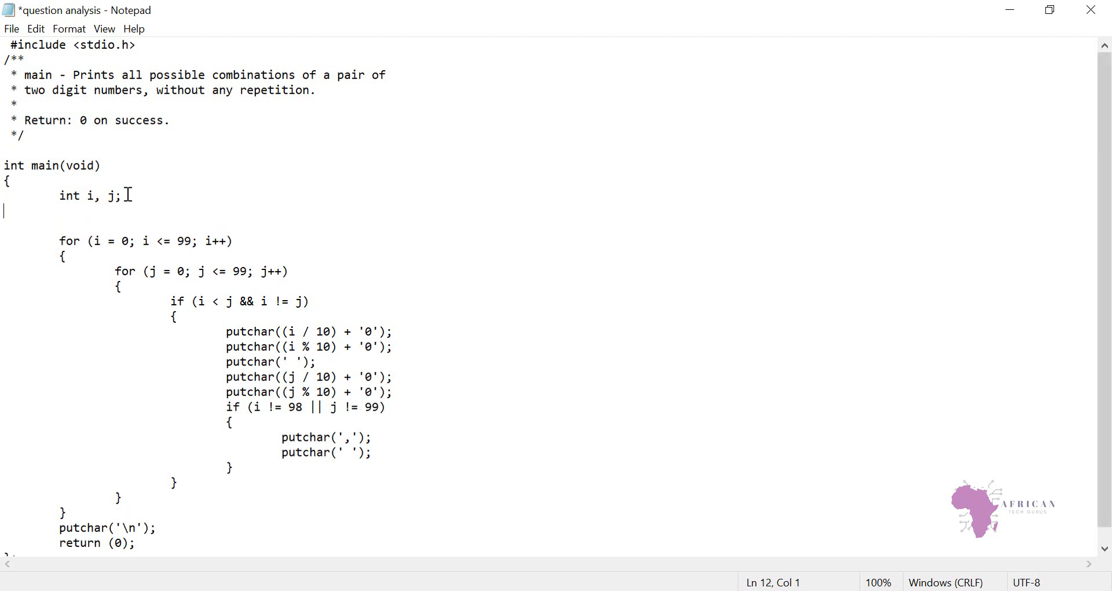
{"action": "type", "text": "int"}
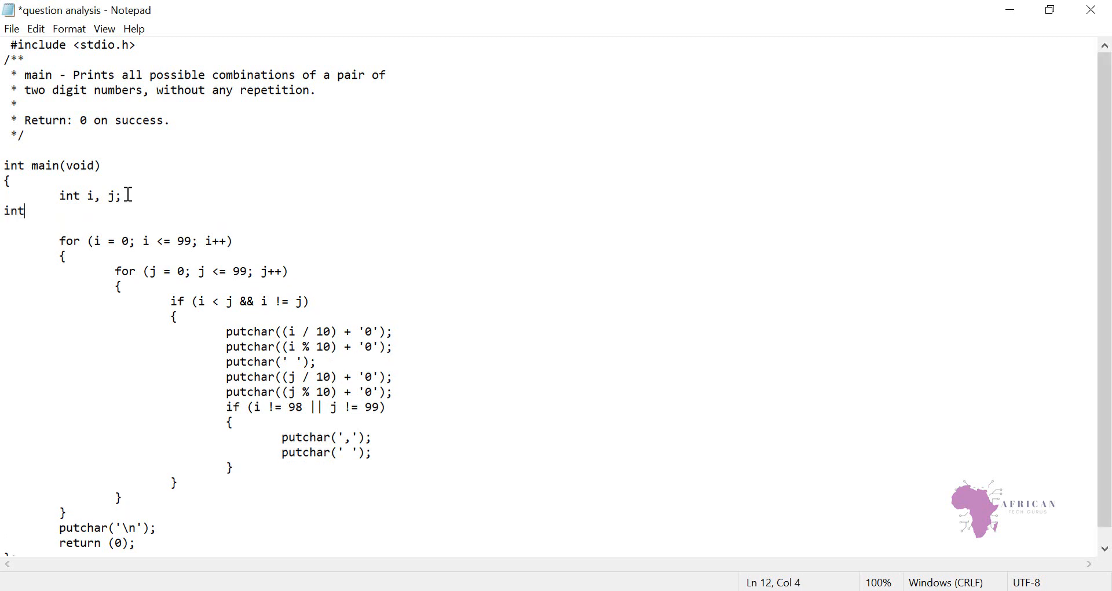
{"action": "type", "text": "i ="}
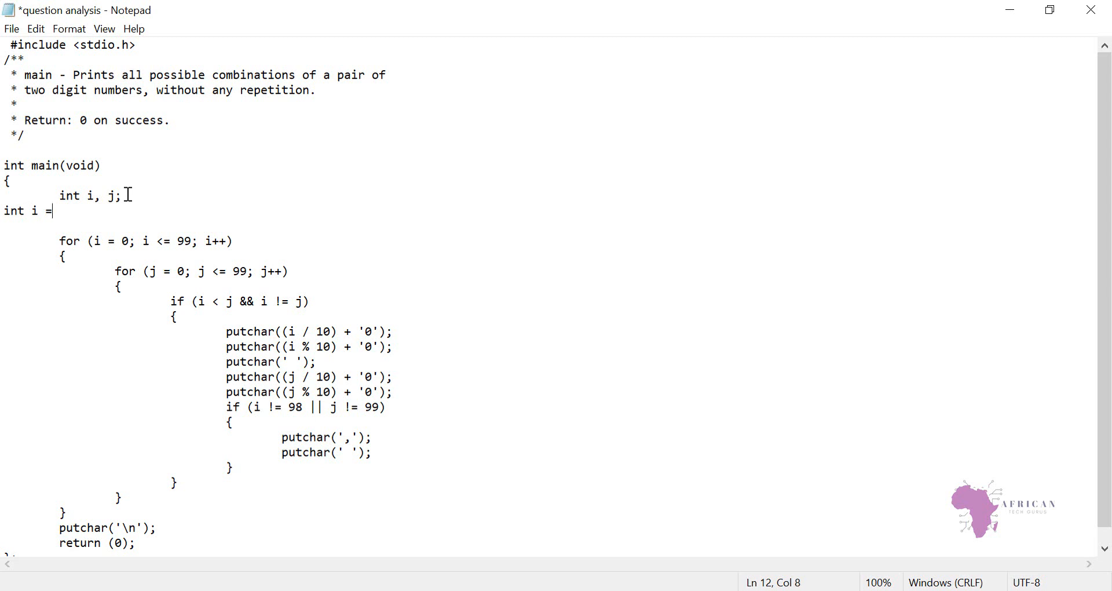
{"action": "type", "text": "0"}
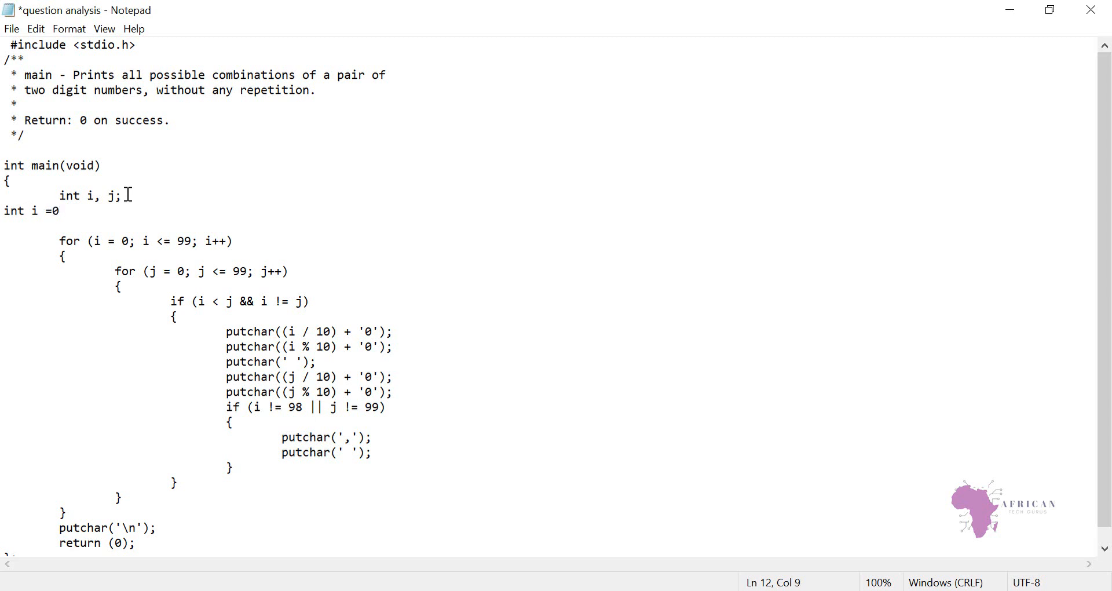
{"action": "type", "text": ";"}
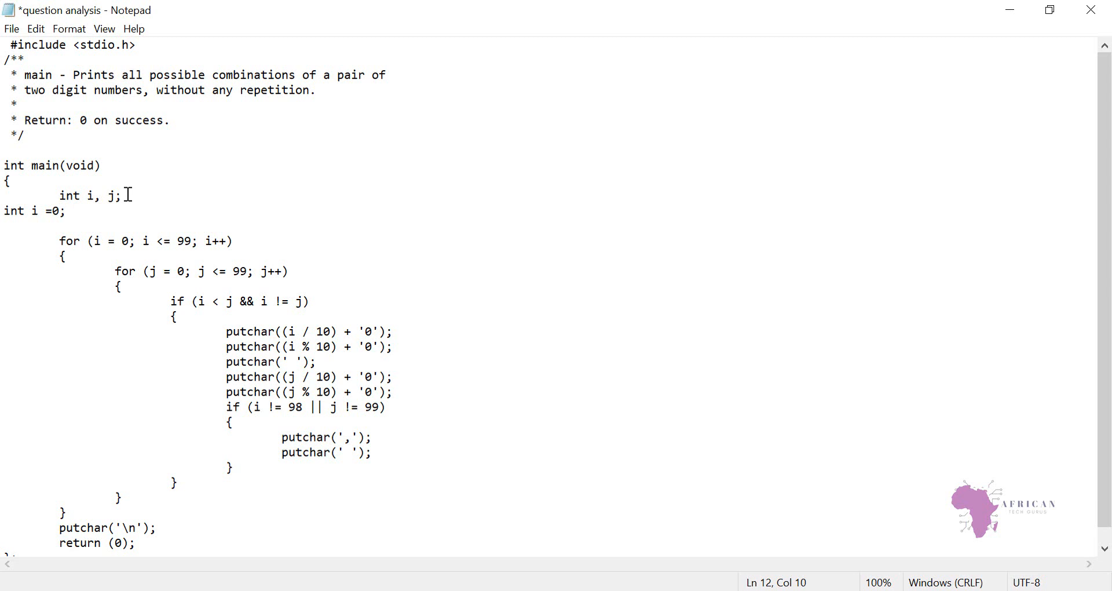
{"action": "triple_click", "coordinate": [34, 211]}
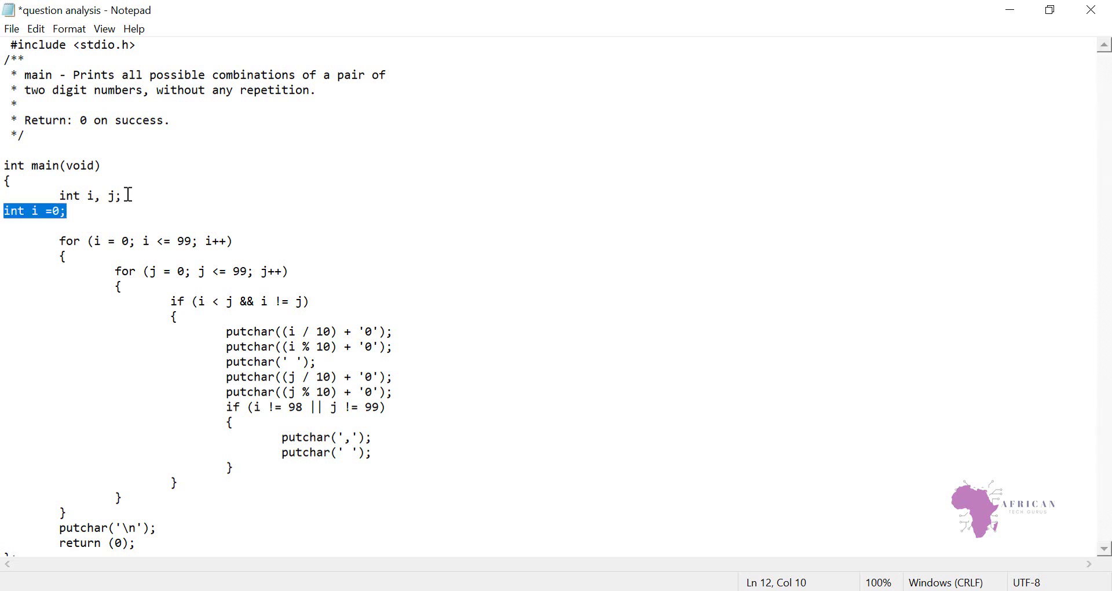
{"action": "key", "text": "Delete"}
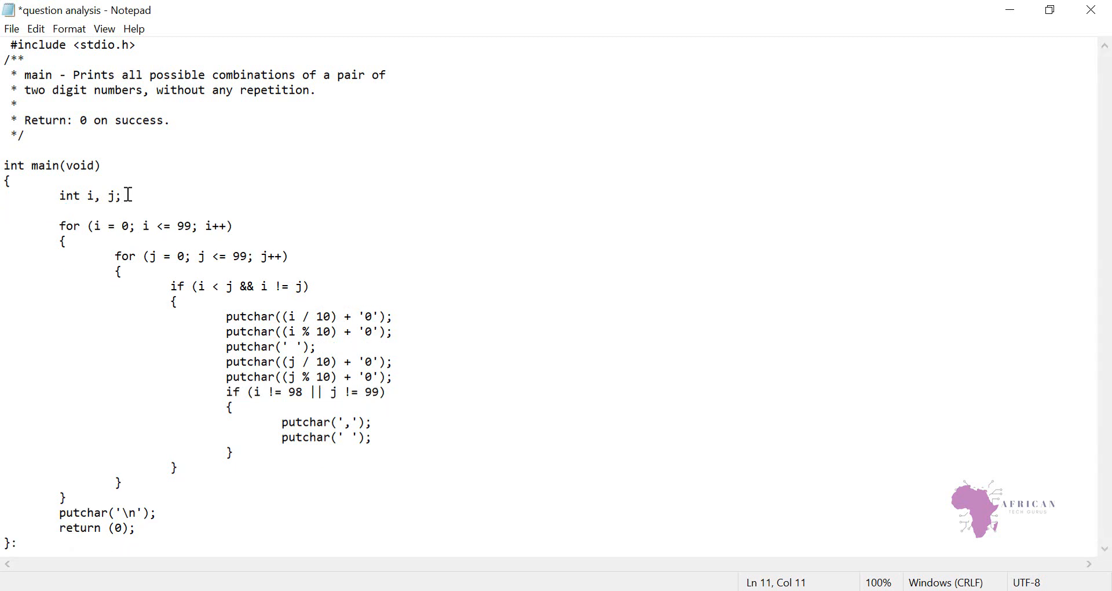
{"action": "type", "text": "int i =0;"}
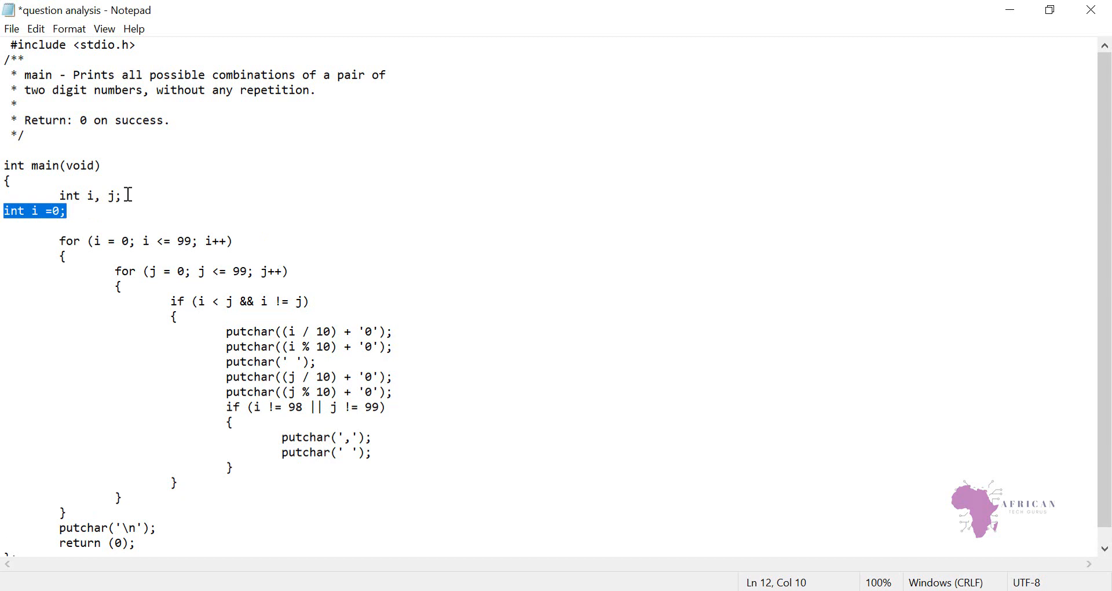
{"action": "key", "text": "Delete"}
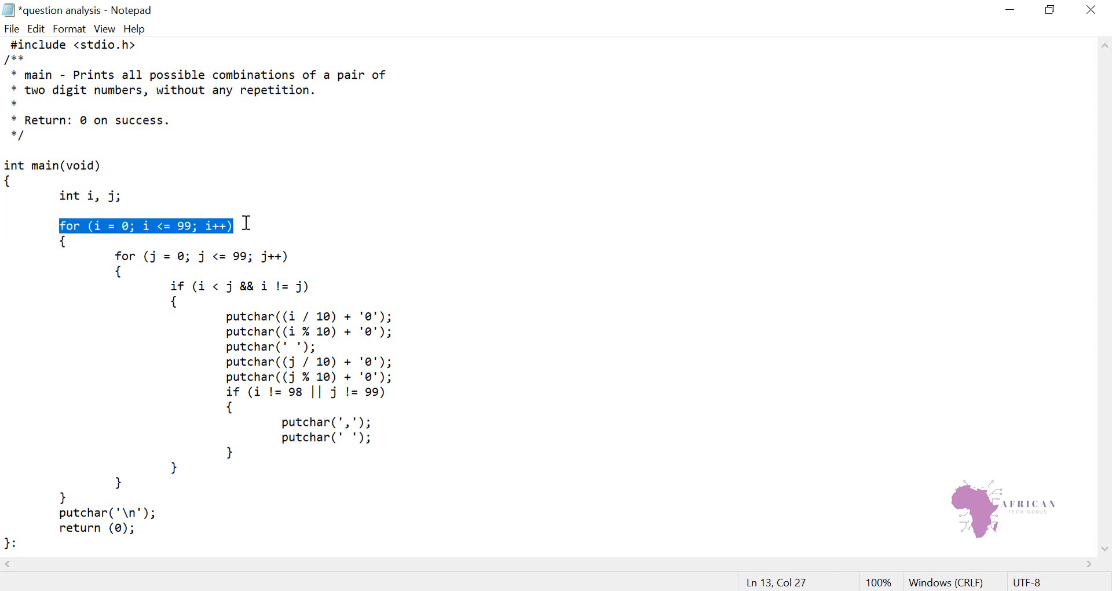
{"action": "left_click", "coordinate": [92, 239]}
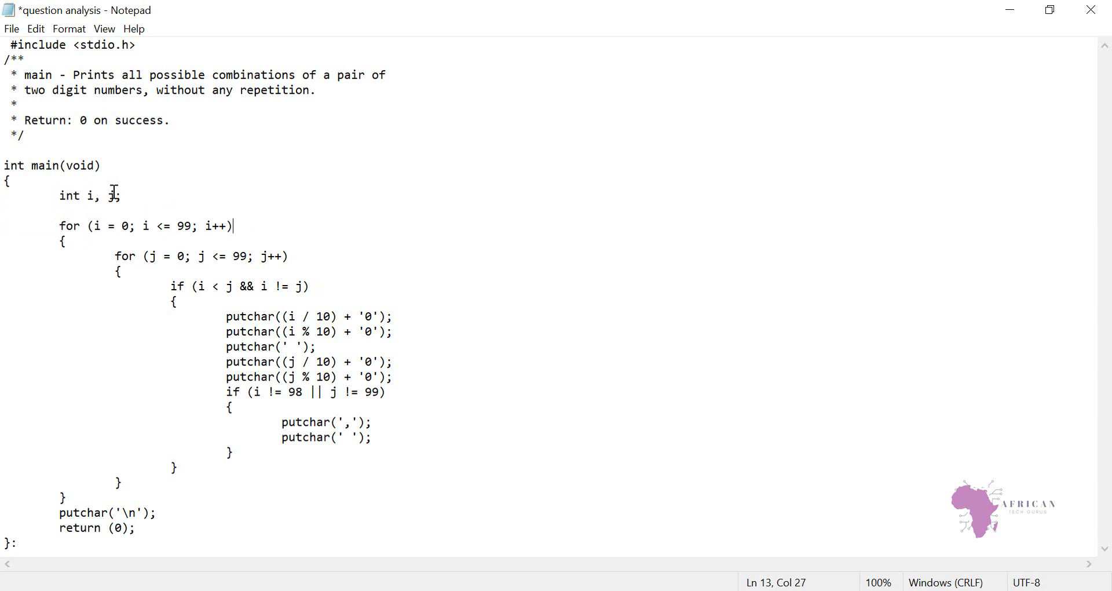
{"action": "double_click", "coordinate": [109, 226]}
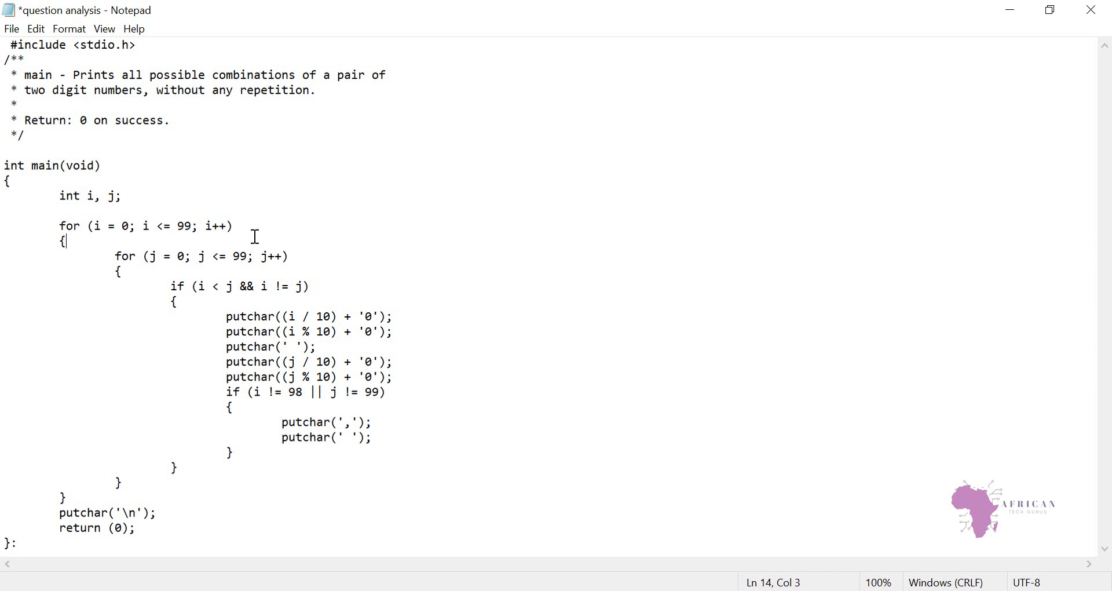
{"action": "mouse_move", "coordinate": [169, 258]}
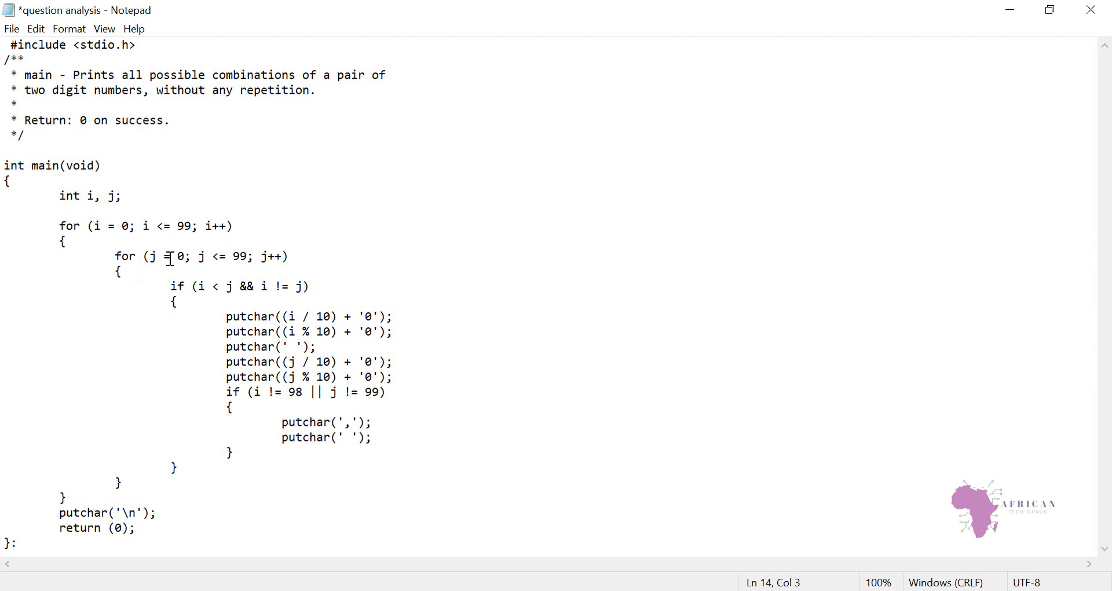
{"action": "mouse_move", "coordinate": [221, 257]}
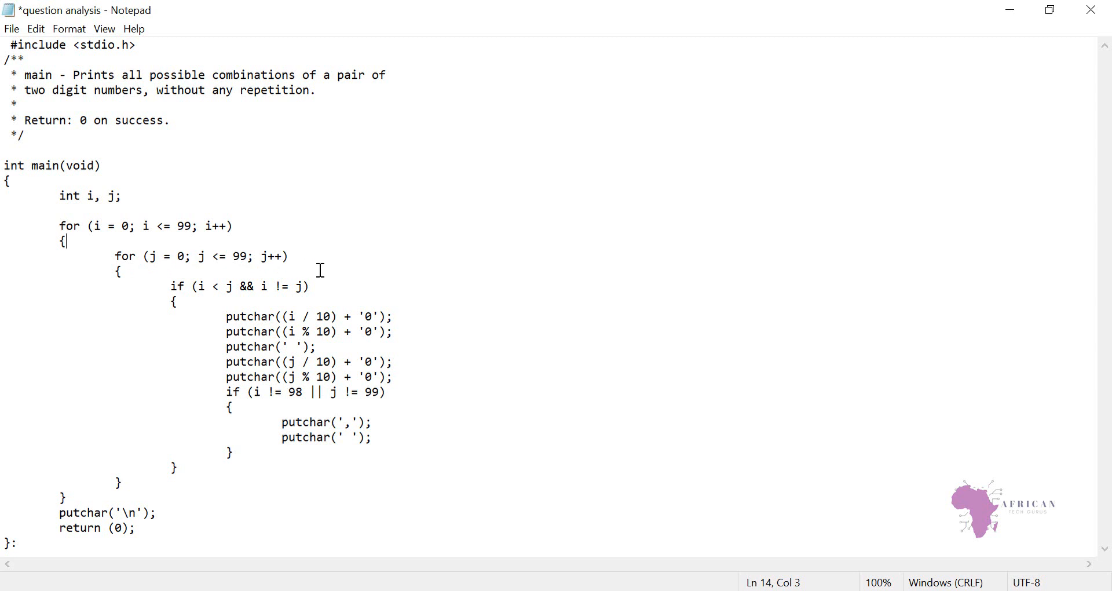
{"action": "mouse_move", "coordinate": [191, 301]}
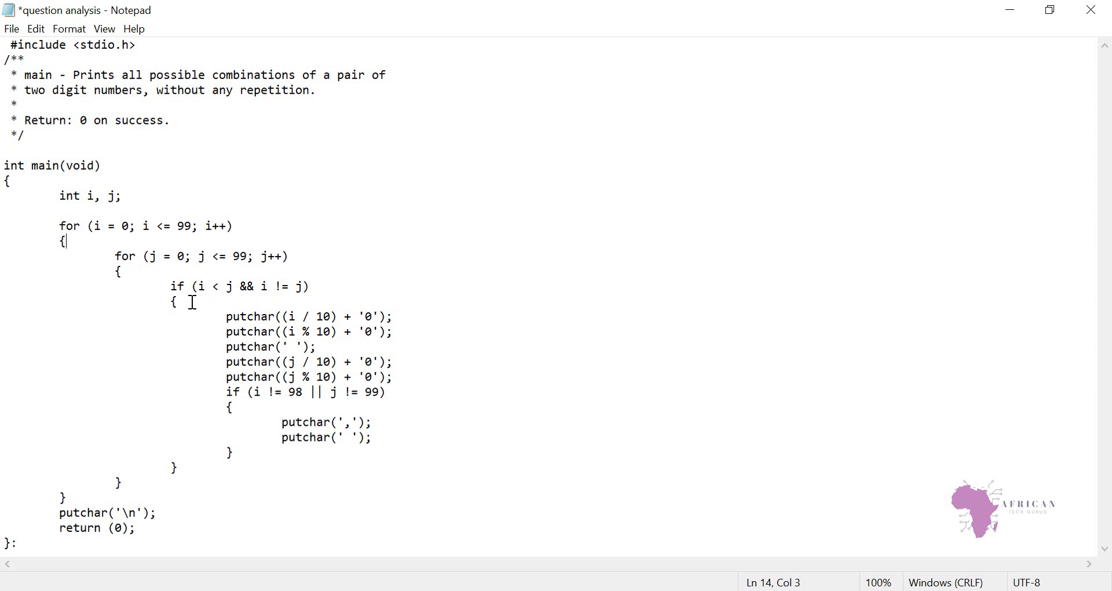
{"action": "mouse_move", "coordinate": [195, 290]}
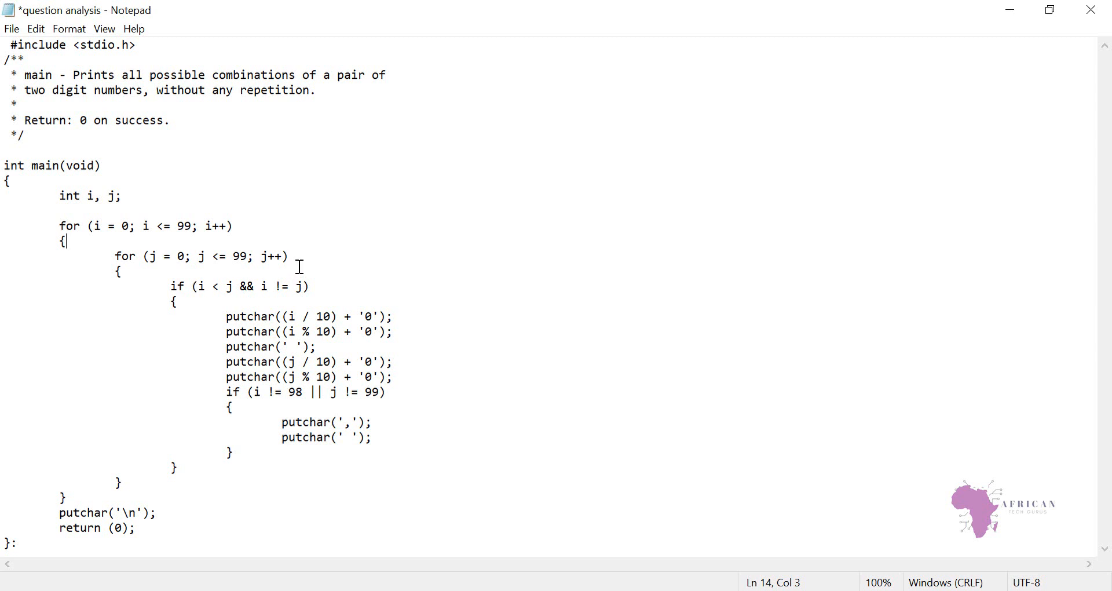
{"action": "left_click", "coordinate": [121, 271]}
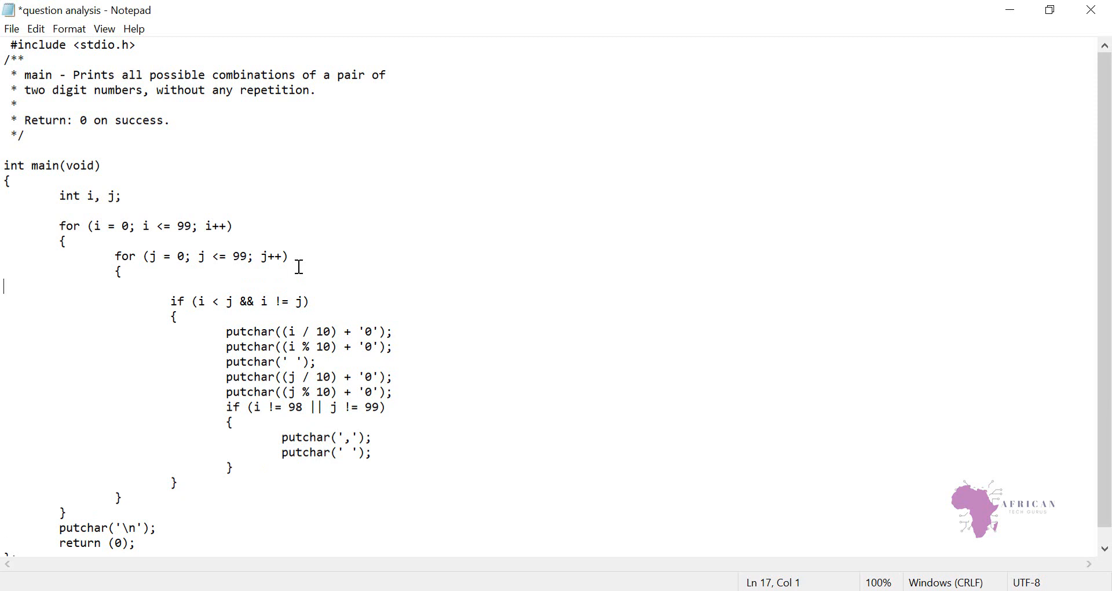
- Jot the sample pair 00 01 inside the inner loop, fixing a stray oo typo
{"action": "type", "text": "oo"}
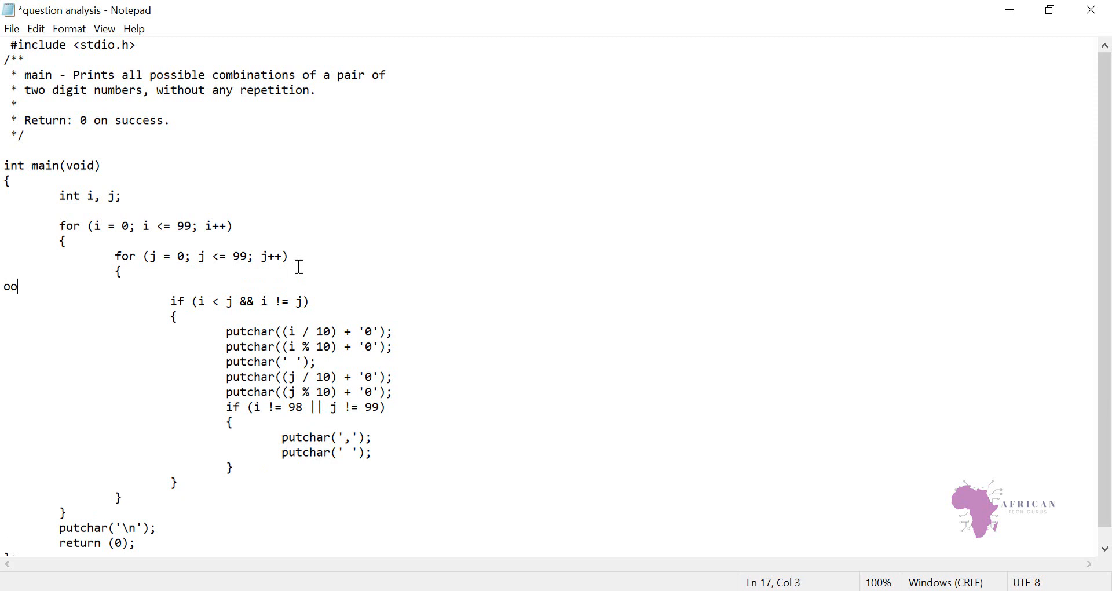
{"action": "key", "text": "Backspace"}
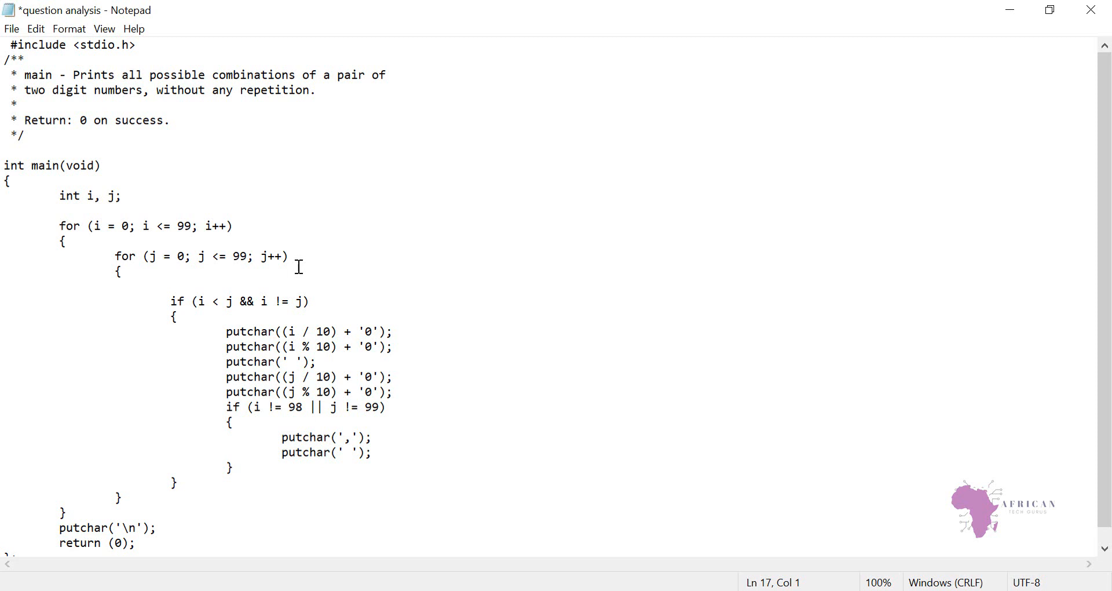
{"action": "type", "text": "00"}
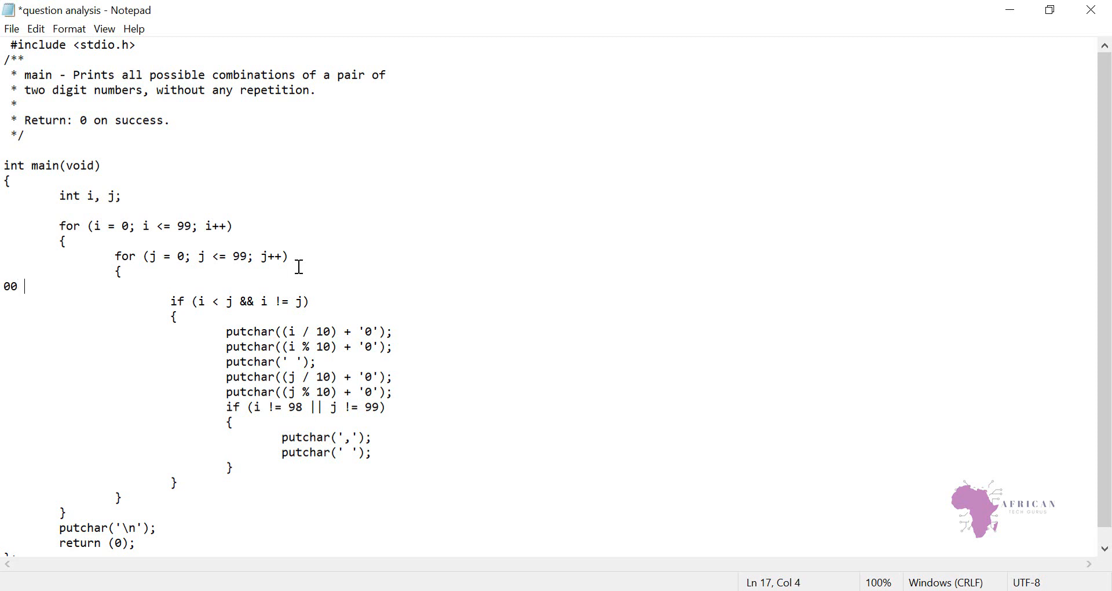
{"action": "type", "text": "01"}
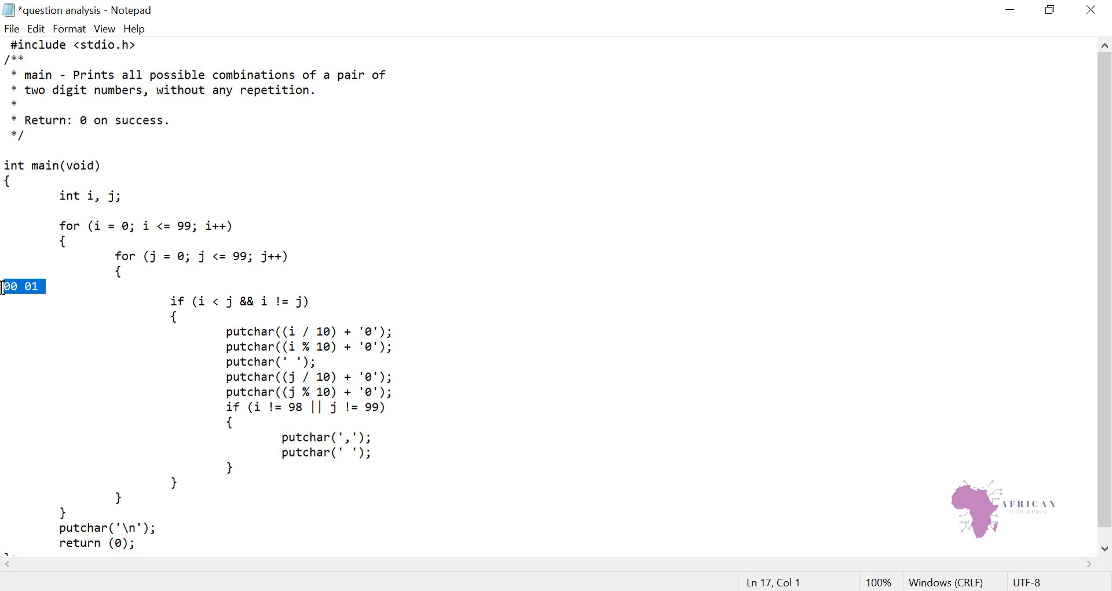
- Add the next sample pair 01 02 on a new line, then return to the example output to remove it
{"action": "left_click", "coordinate": [60, 300]}
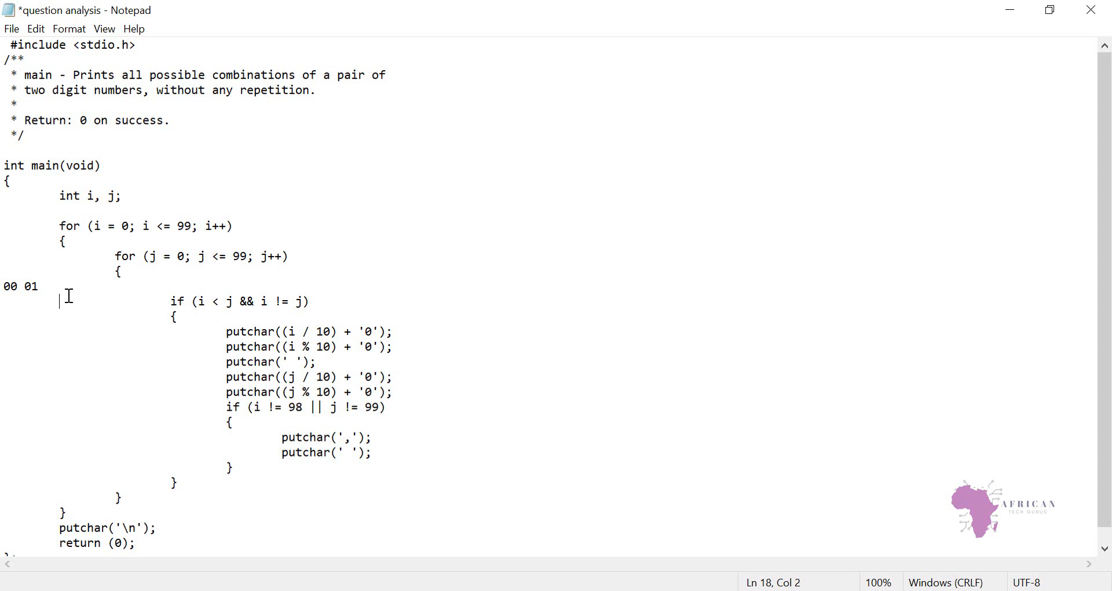
{"action": "type", "text": "01"}
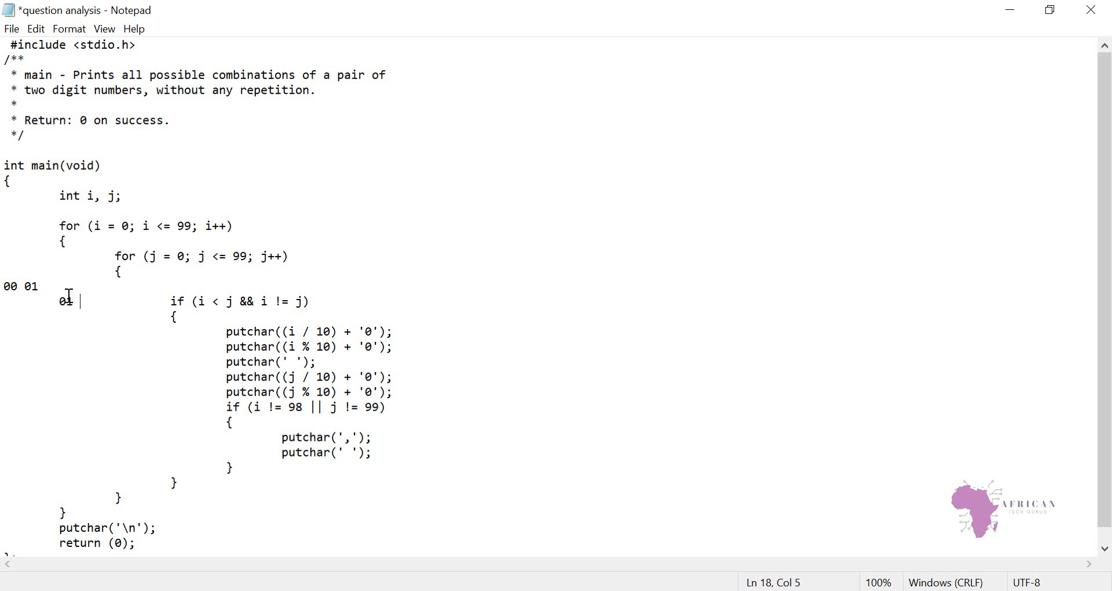
{"action": "type", "text": "0"}
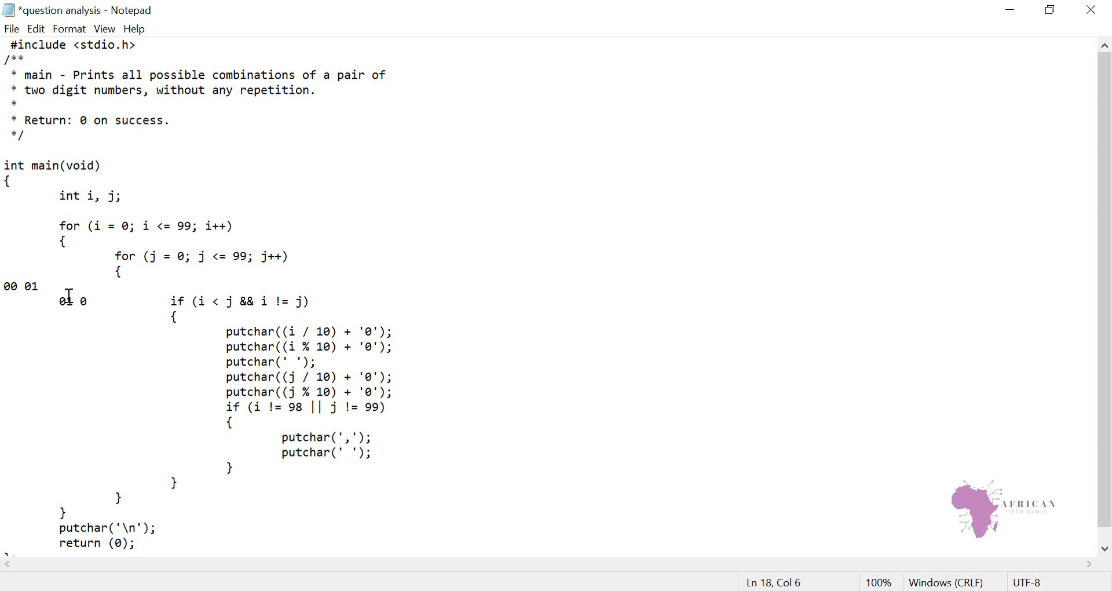
{"action": "type", "text": "2"}
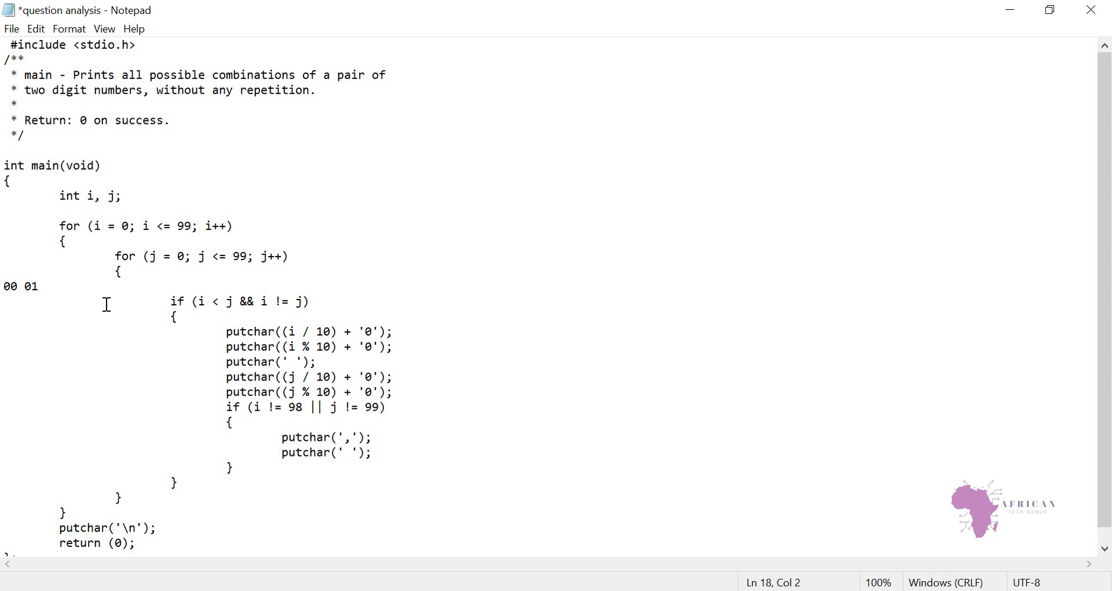
{"action": "left_click", "coordinate": [43, 286]}
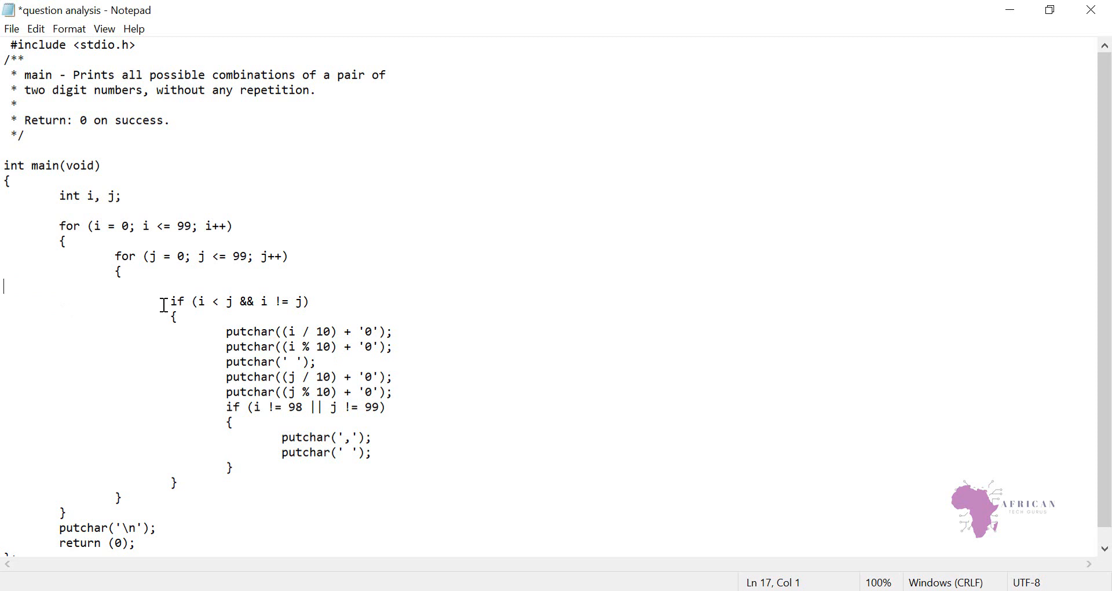
- Delete the blank line above the if statement and highlight the not-equal check and first putchar call
{"action": "key", "text": "Delete"}
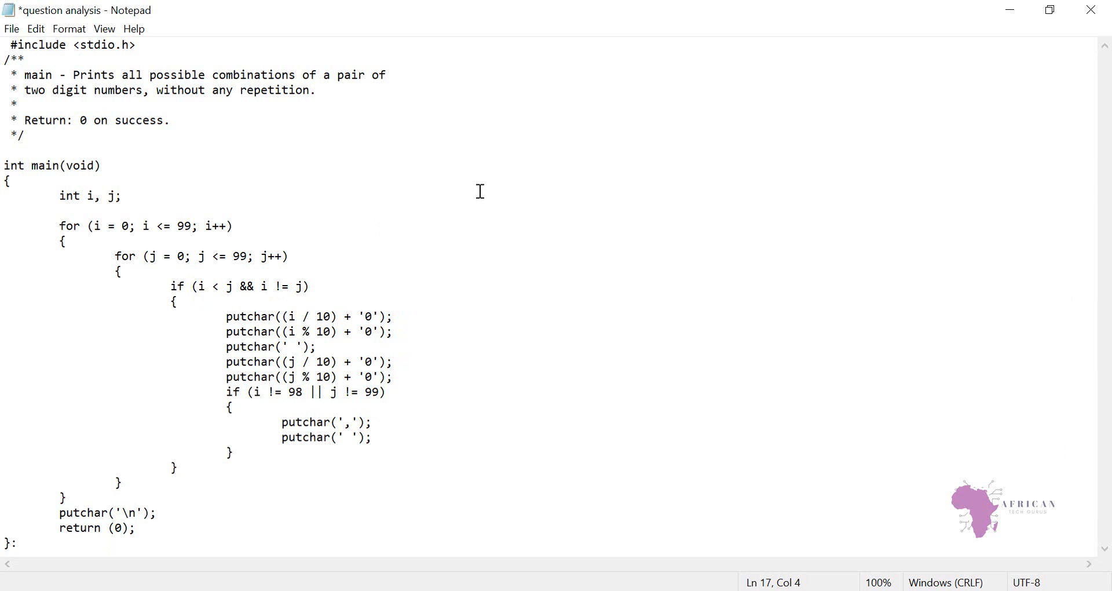
{"action": "mouse_move", "coordinate": [642, 131]}
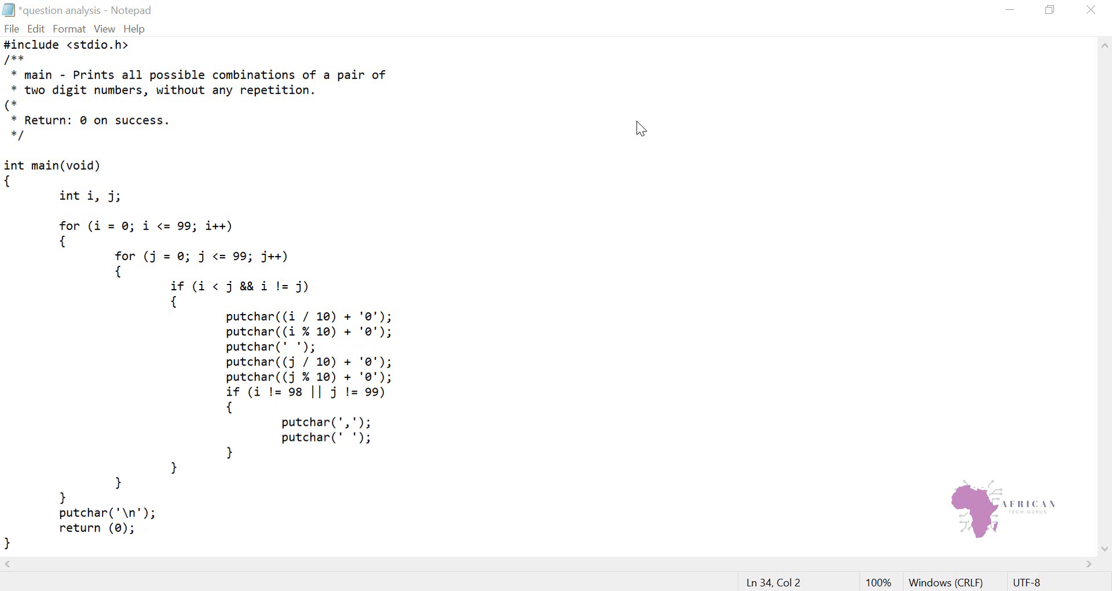
{"action": "mouse_move", "coordinate": [210, 286]}
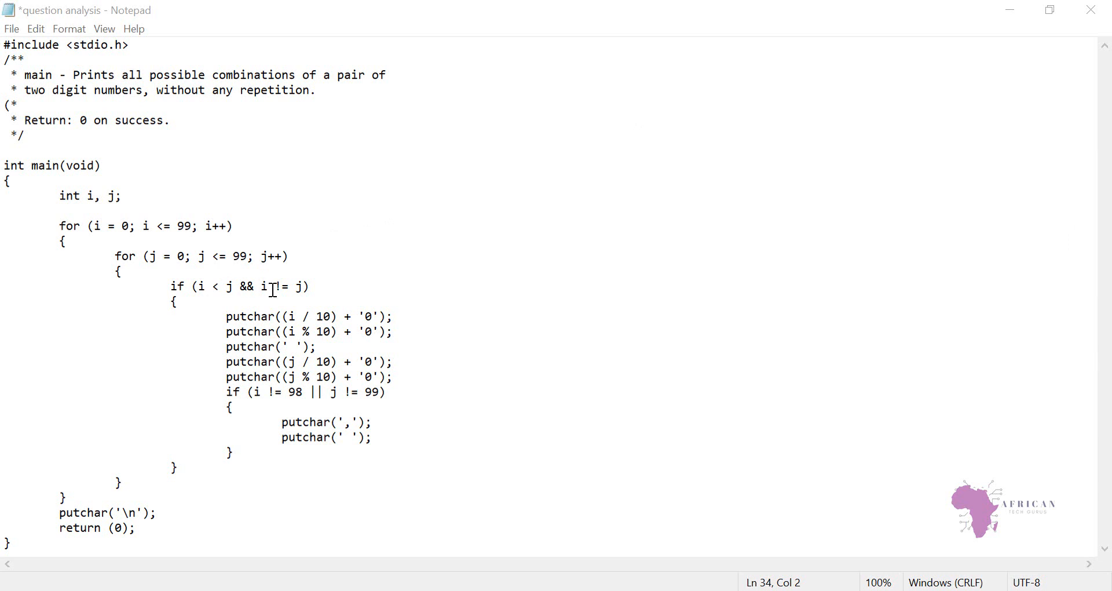
{"action": "double_click", "coordinate": [284, 286]}
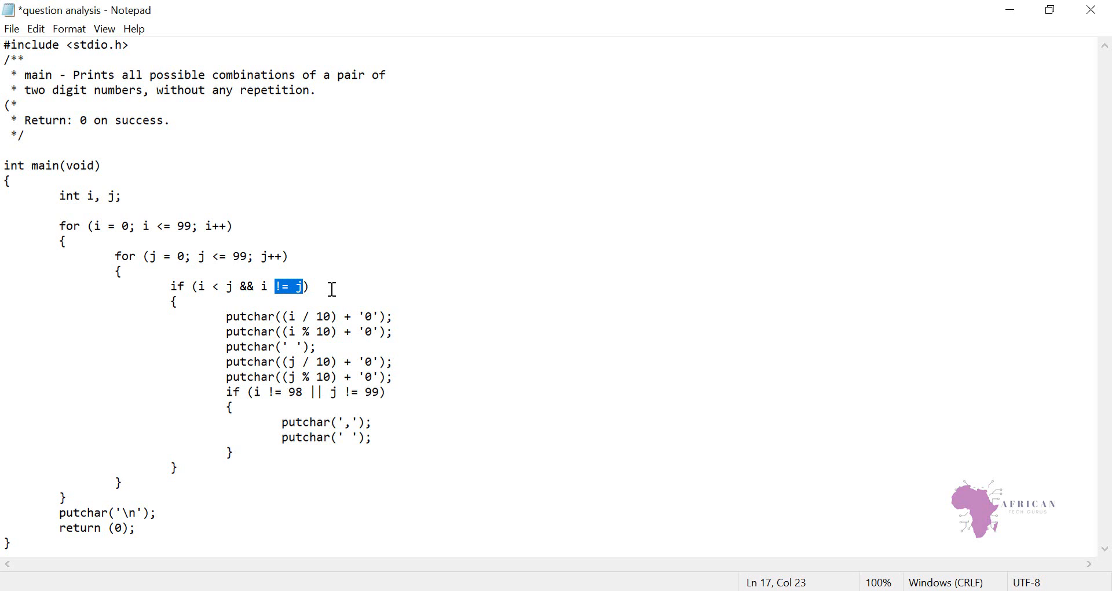
{"action": "double_click", "coordinate": [246, 316]}
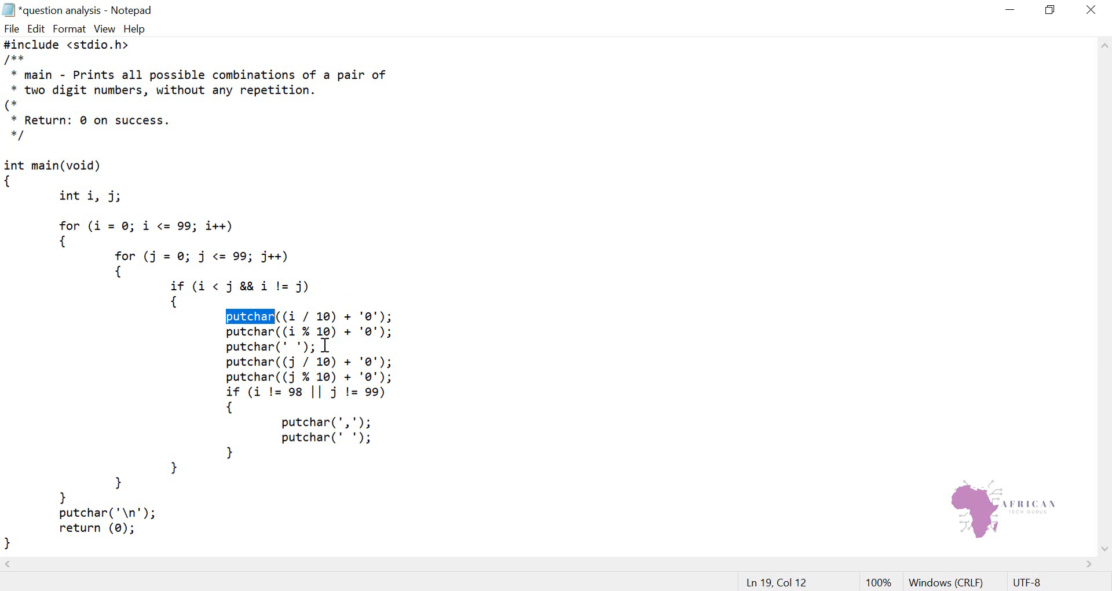
{"action": "mouse_move", "coordinate": [333, 332]}
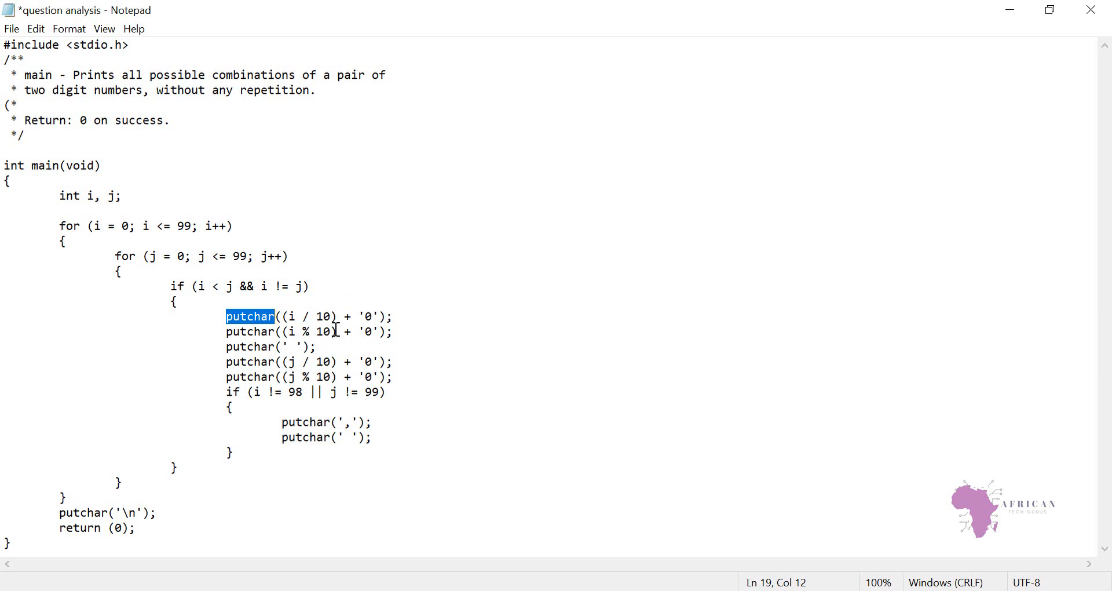
{"action": "mouse_move", "coordinate": [341, 337]}
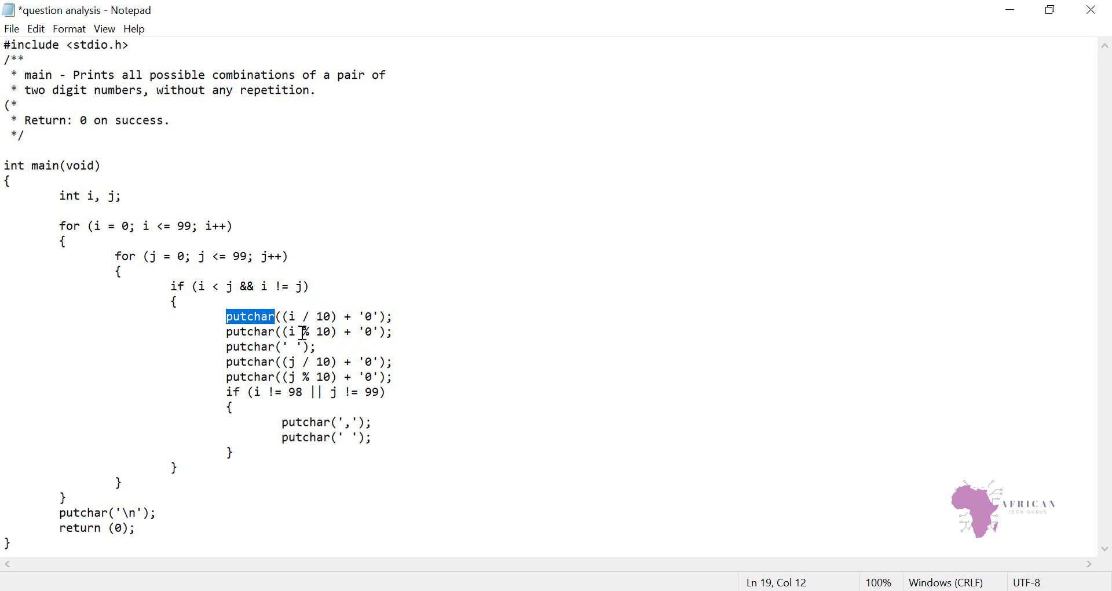
{"action": "mouse_move", "coordinate": [299, 341]}
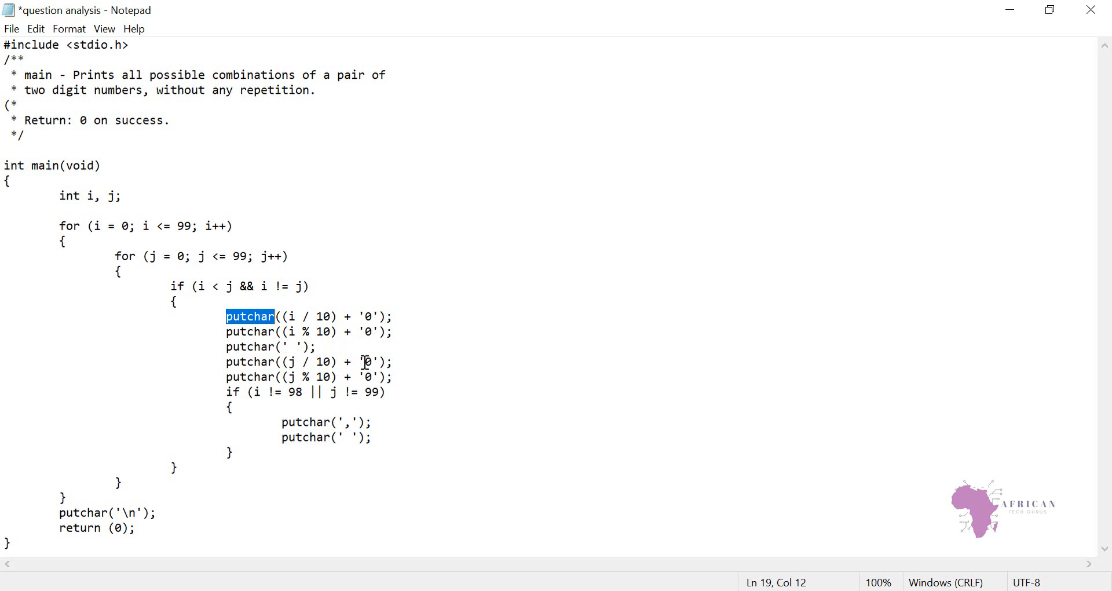
{"action": "mouse_move", "coordinate": [245, 316]}
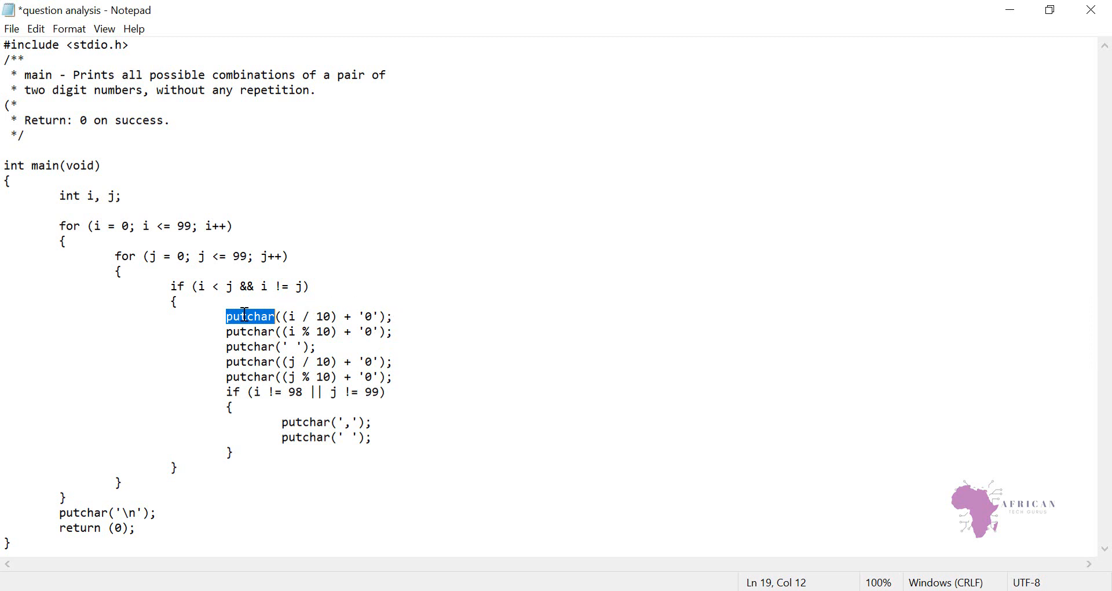
- Highlight the lines printing the first number, space and last digit while explaining, then clear the selection
{"action": "left_click_drag", "start_coordinate": [225, 316], "coordinate": [248, 346]}
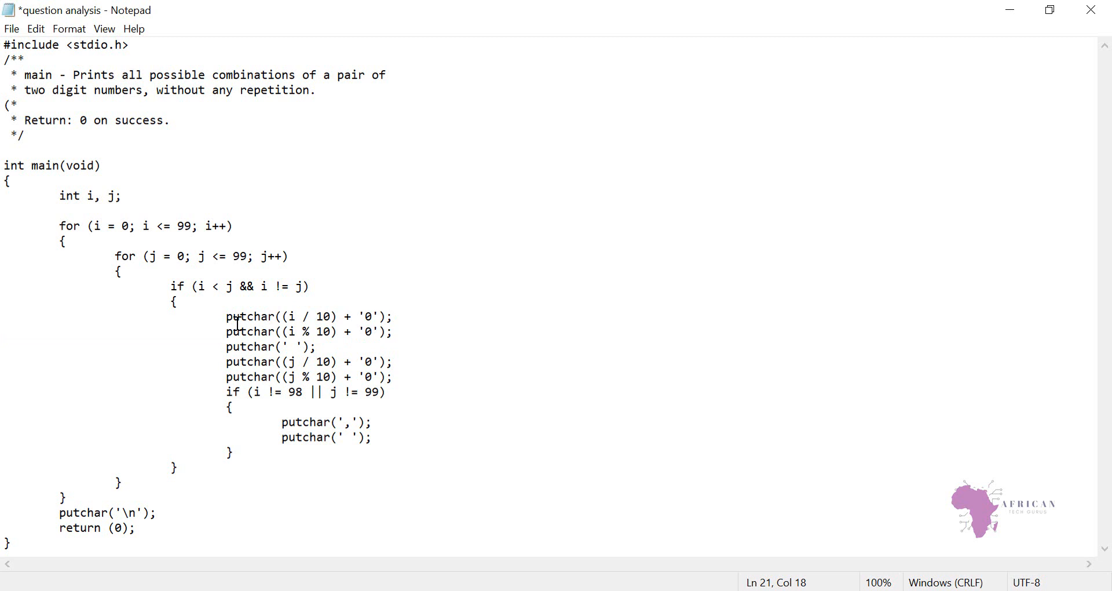
{"action": "left_click_drag", "start_coordinate": [226, 316], "coordinate": [318, 346]}
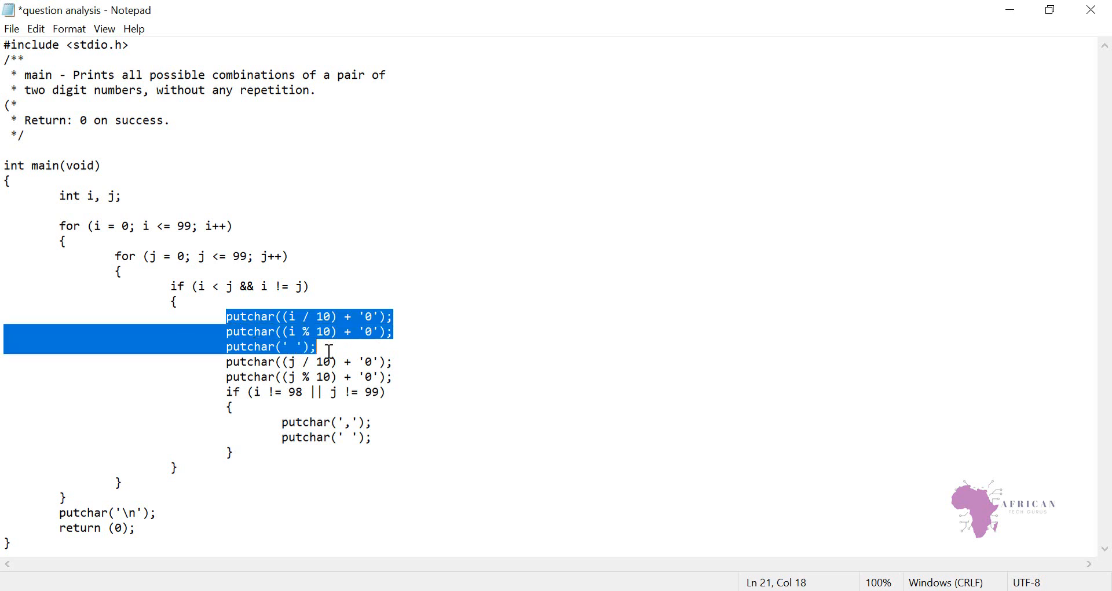
{"action": "left_click", "coordinate": [248, 377]}
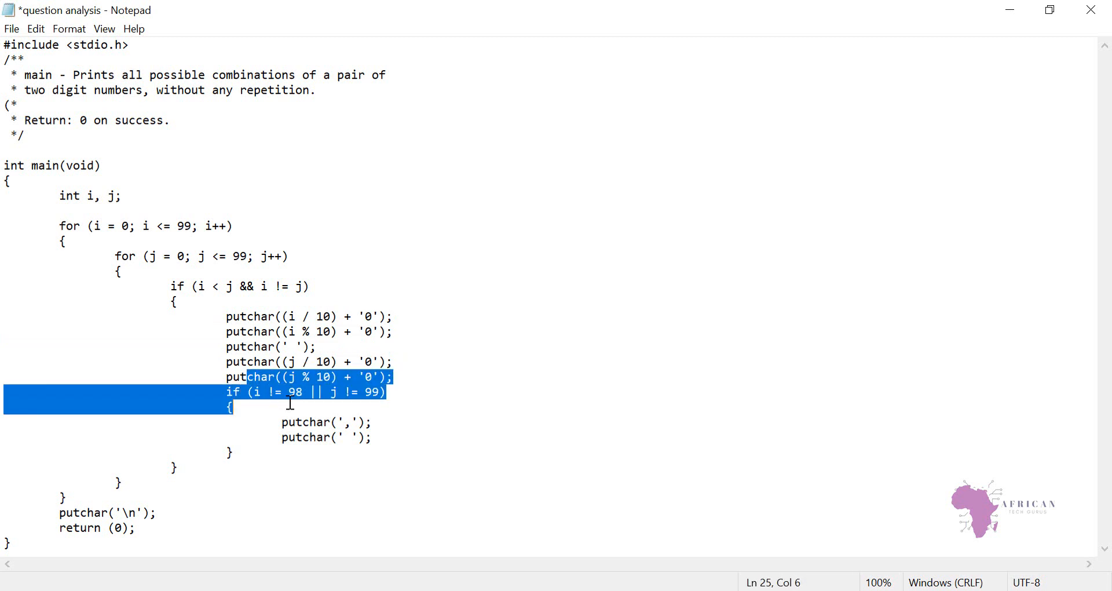
{"action": "left_click", "coordinate": [418, 421]}
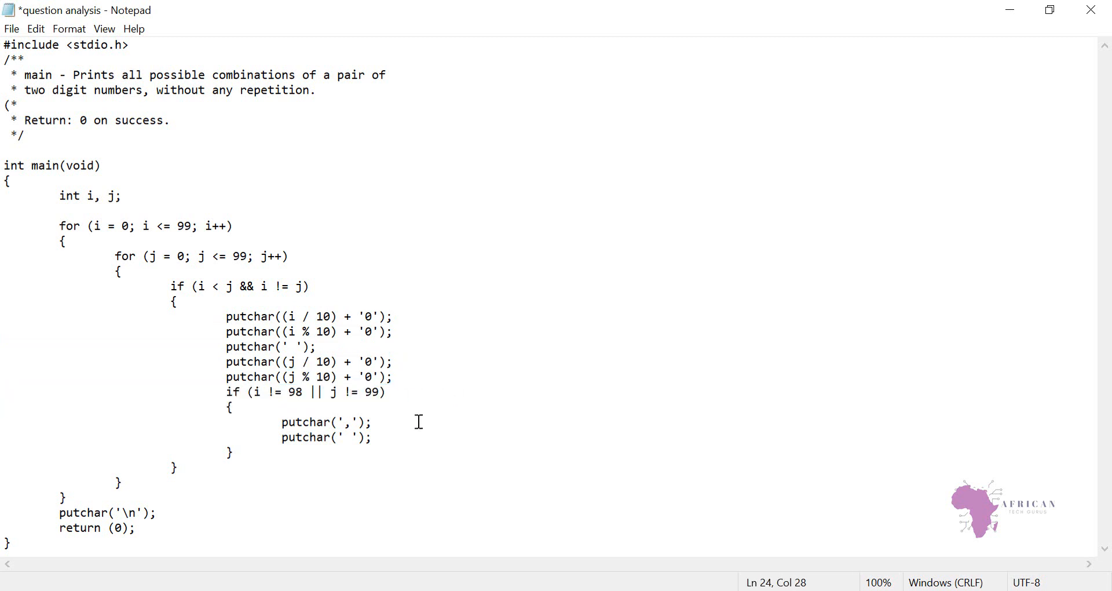
{"action": "mouse_move", "coordinate": [341, 454]}
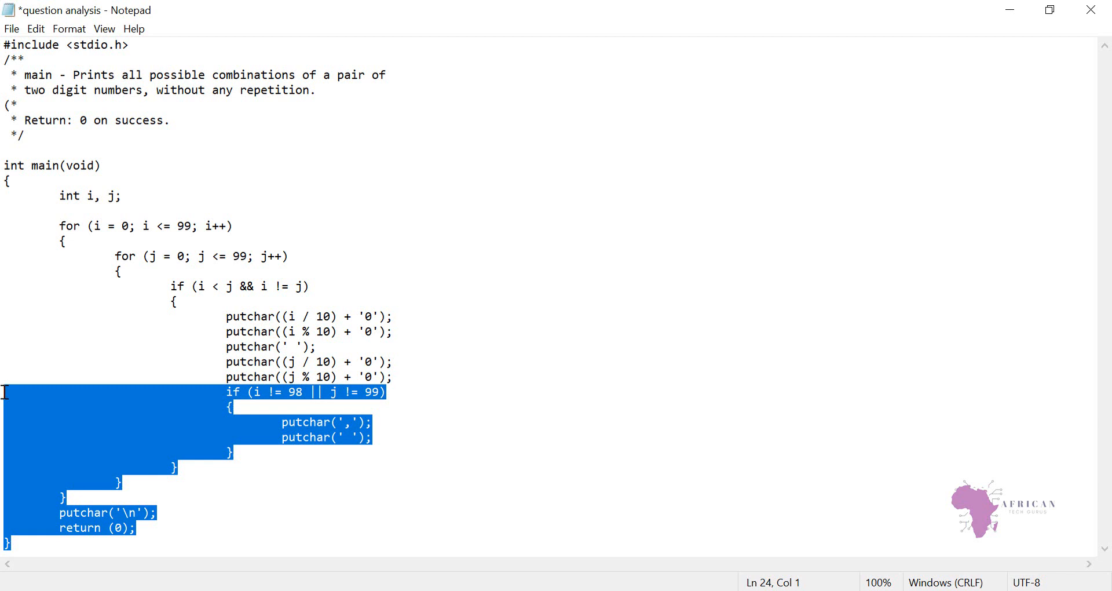
- Select the entire print_comb5 program and copy it to the clipboard
{"action": "key", "text": "ctrl+a"}
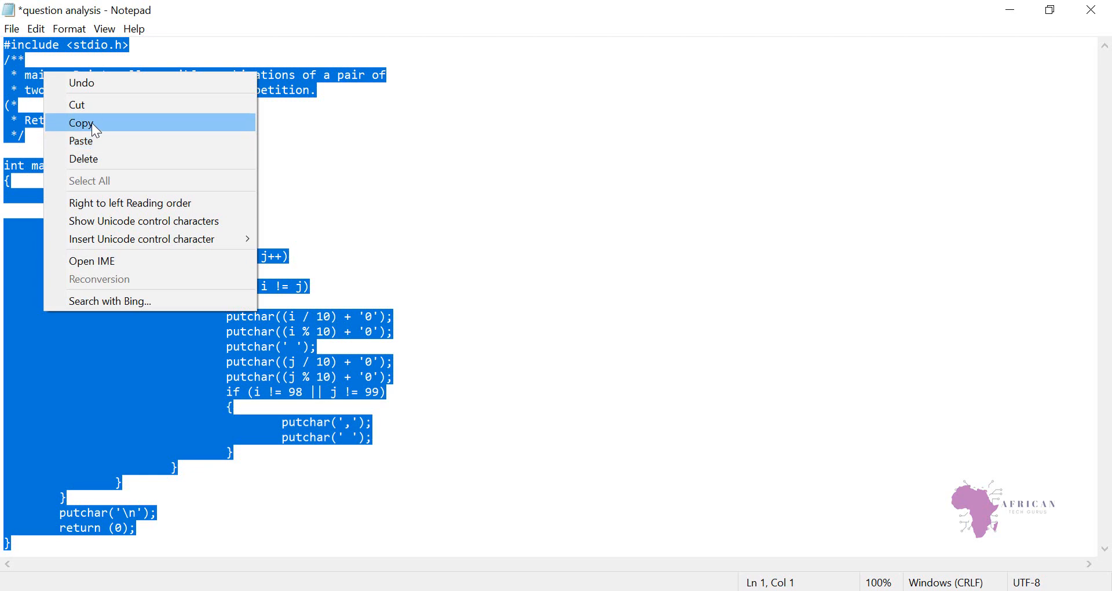
{"action": "left_click", "coordinate": [80, 121]}
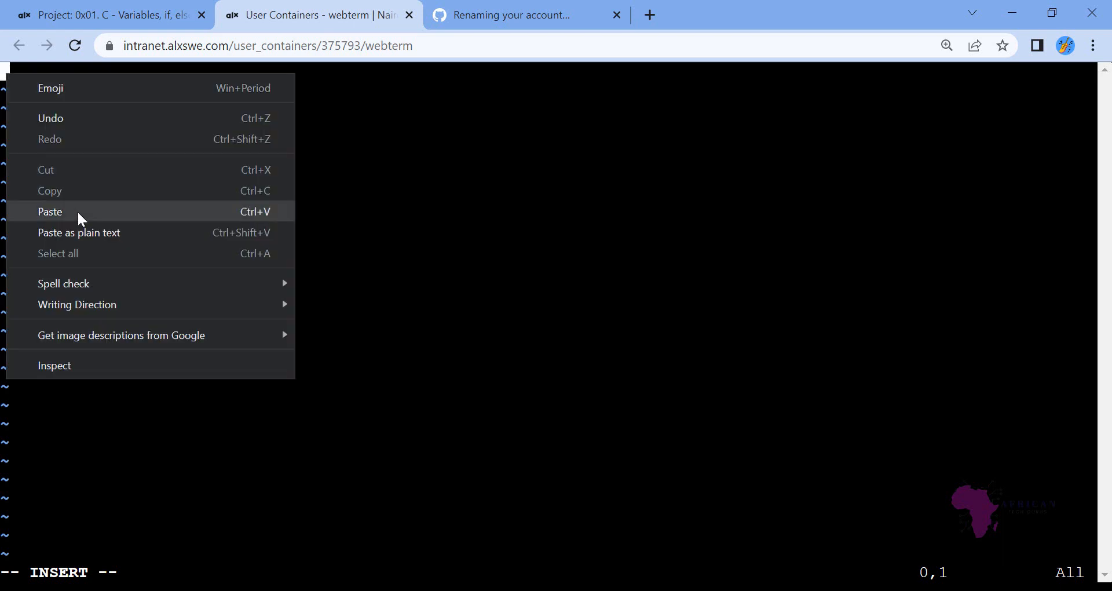
- Paste the program into 102-print_comb5.c in vi, save and quit, and return to the task page
{"action": "left_click", "coordinate": [50, 211]}
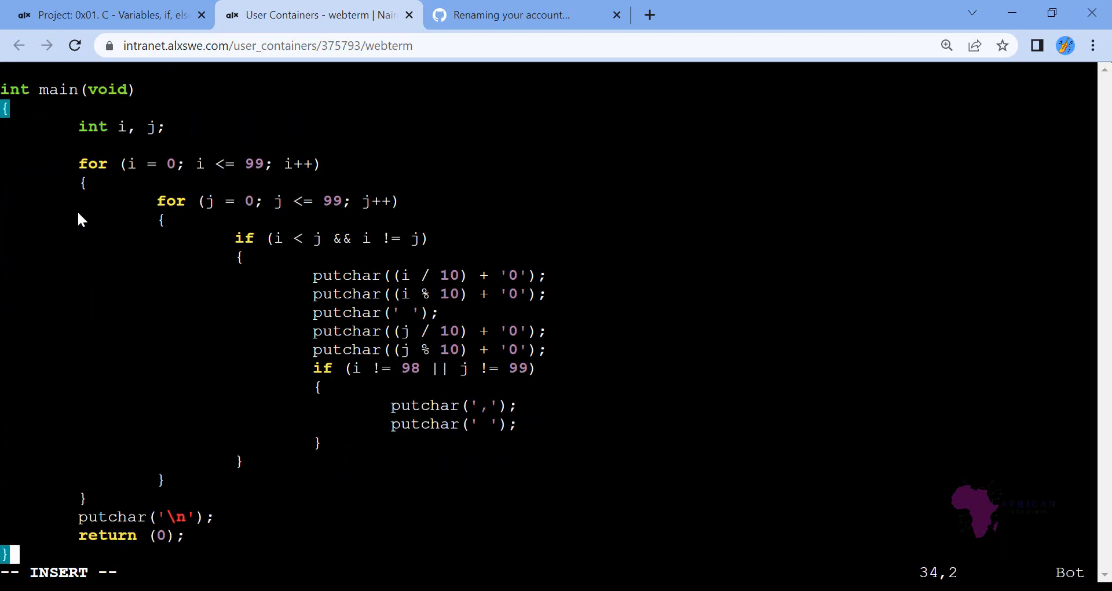
{"action": "key", "text": "Escape"}
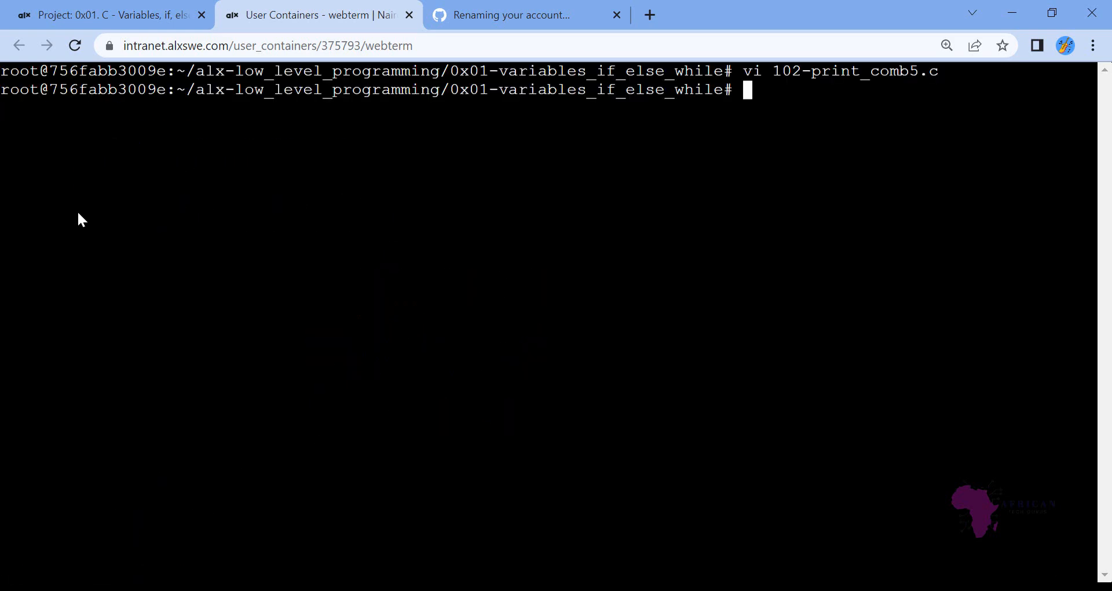
{"action": "mouse_move", "coordinate": [83, 15]}
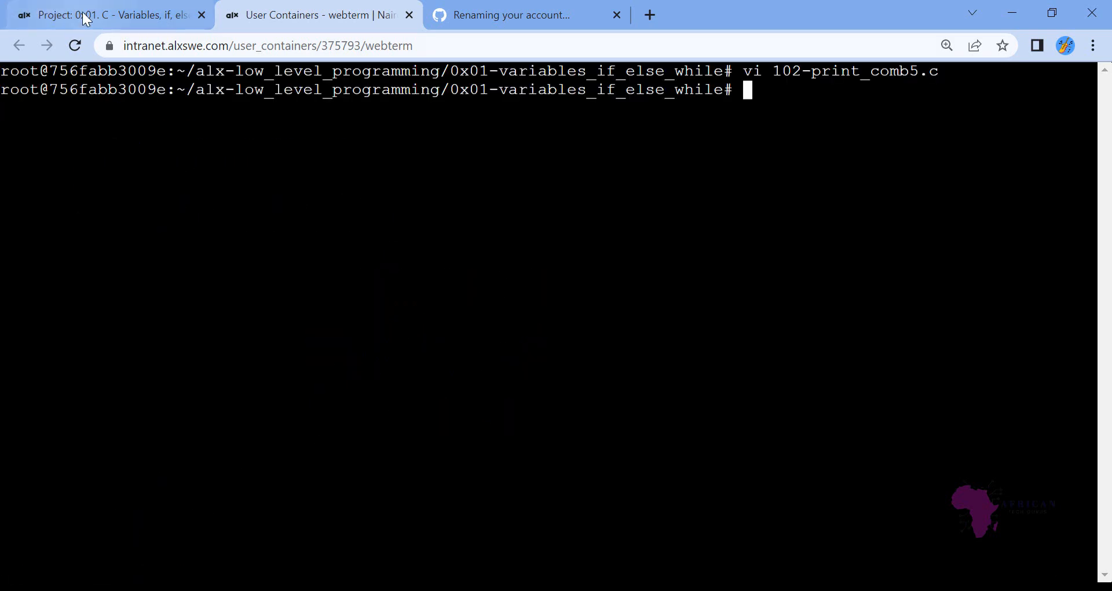
{"action": "left_click", "coordinate": [107, 15]}
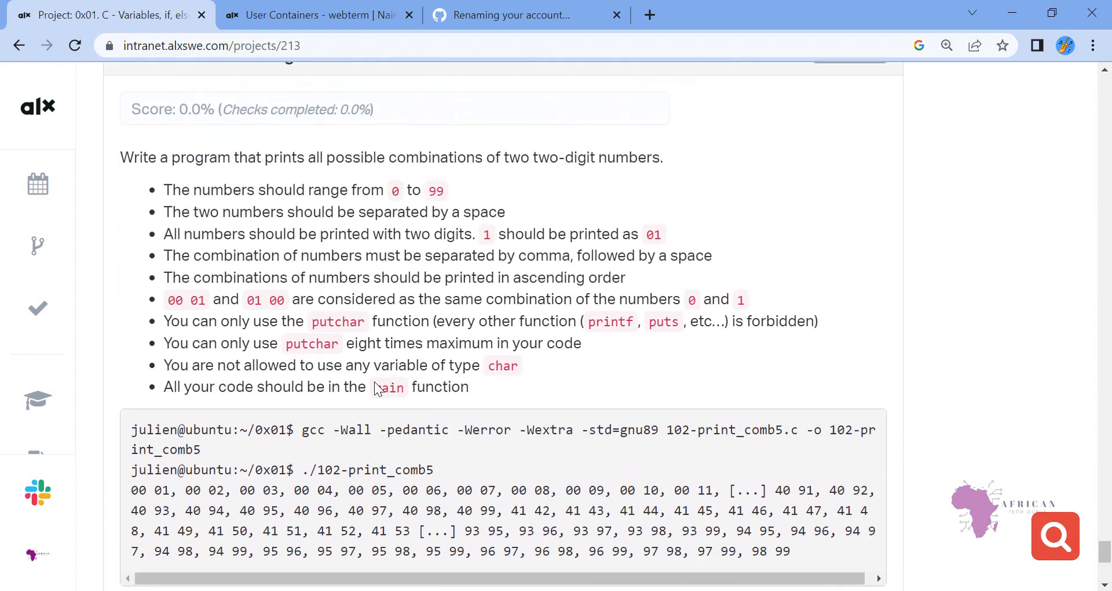
- Copy the task's gcc -Wall -pedantic -Werror -Wextra -std=gnu89 command and compile 102-print_comb5.c in the webterm
{"action": "scroll", "scroll_direction": "up", "scroll_amount": 3}
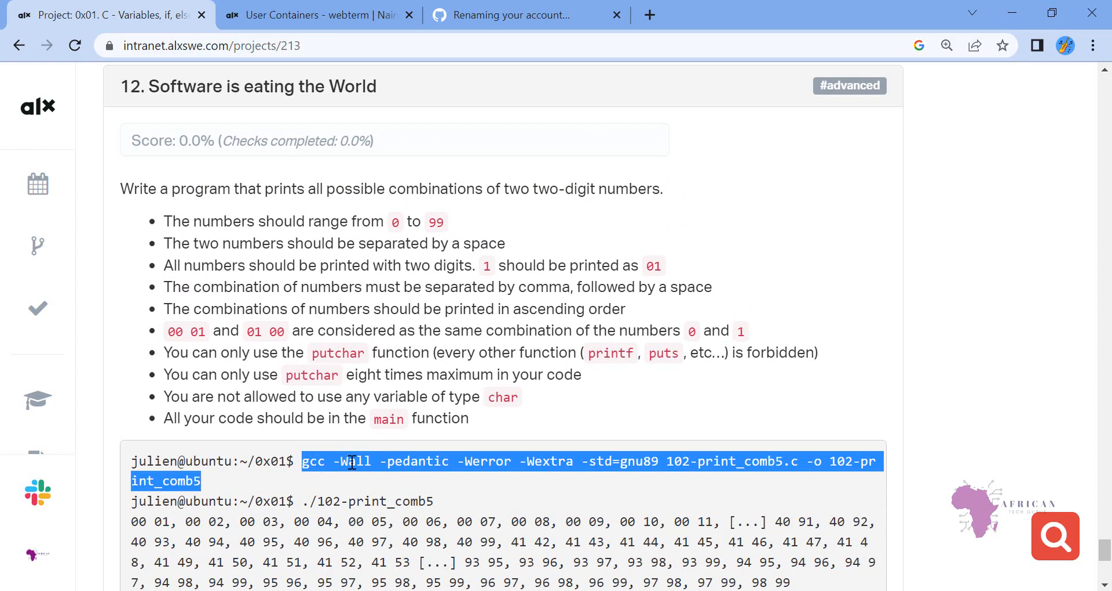
{"action": "right_click", "coordinate": [351, 462]}
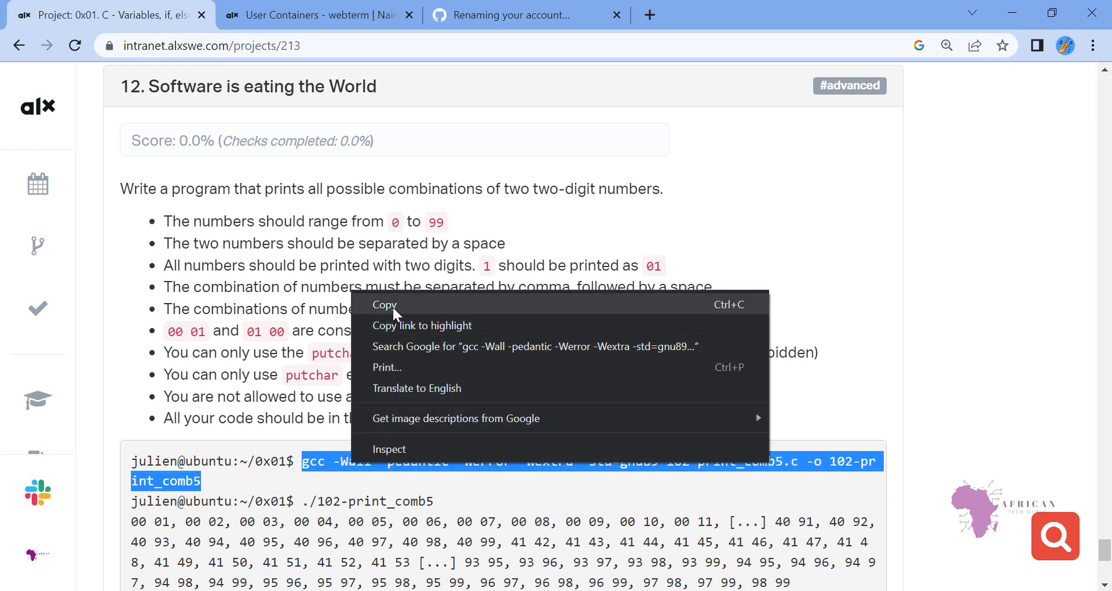
{"action": "left_click", "coordinate": [315, 15]}
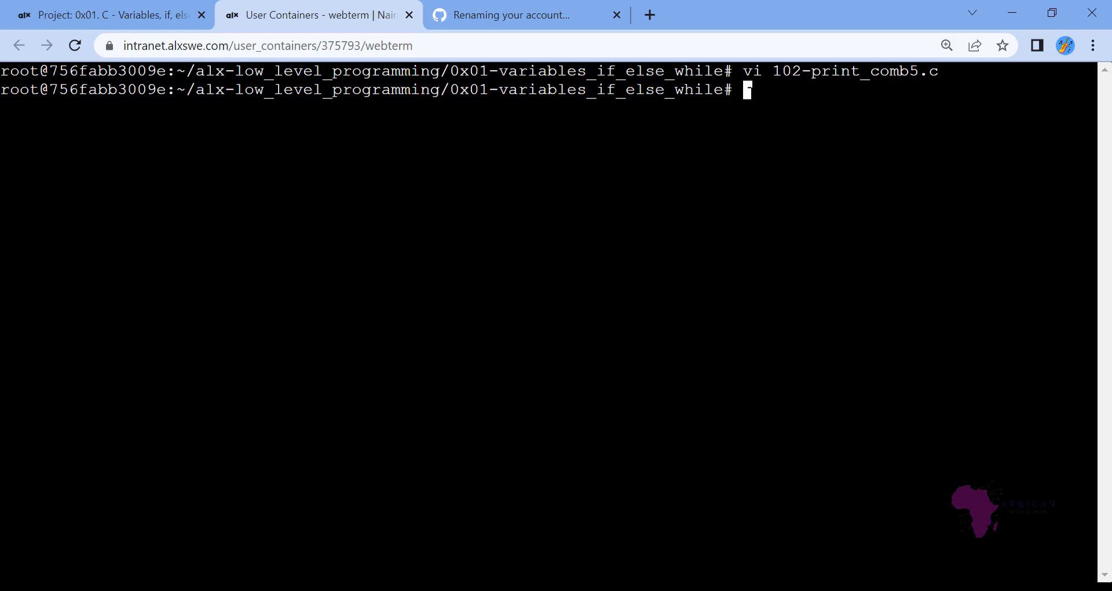
{"action": "type", "text": "gcc -Wall -pedantic -Werror -Wextra -std=gnu89 102-print_comb5.c -o 102-print_comb5"}
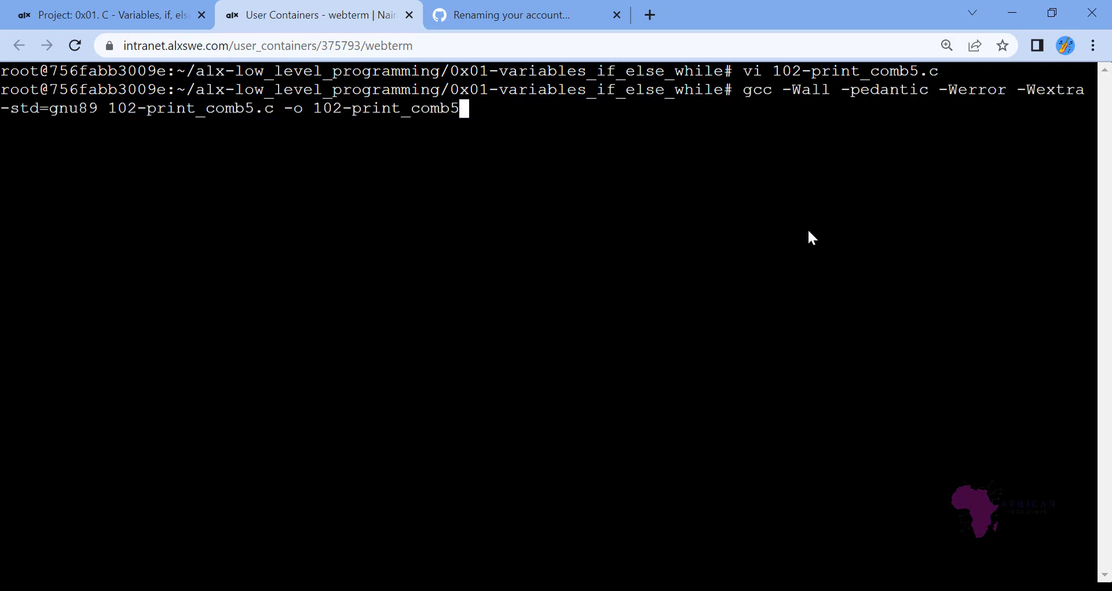
{"action": "key", "text": "Return"}
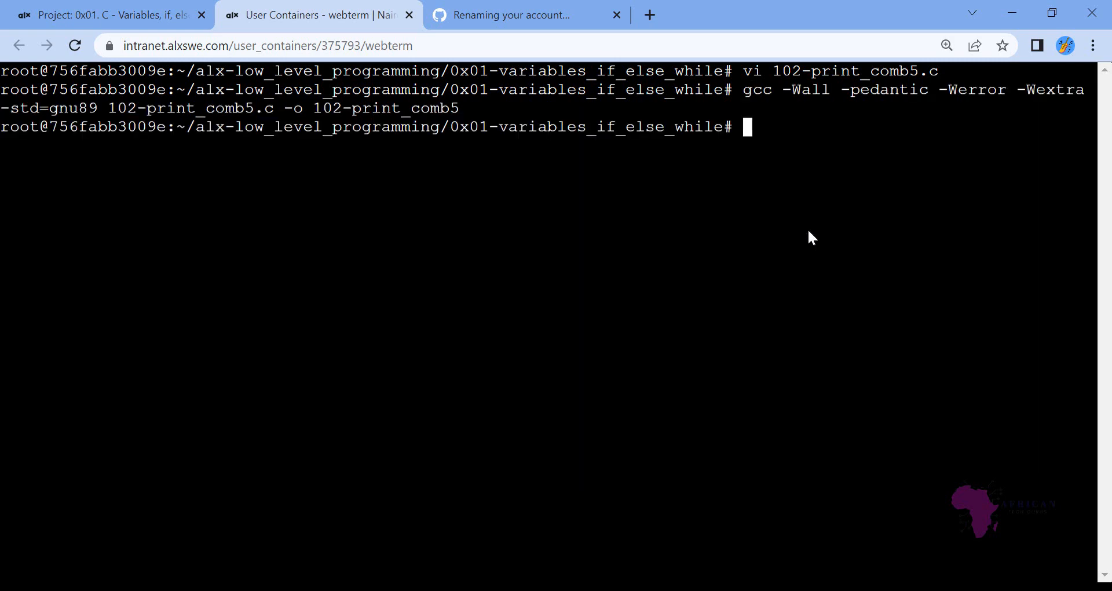
- List the directory to confirm the new 102-print_comb5 executable exists
{"action": "type", "text": "ls"}
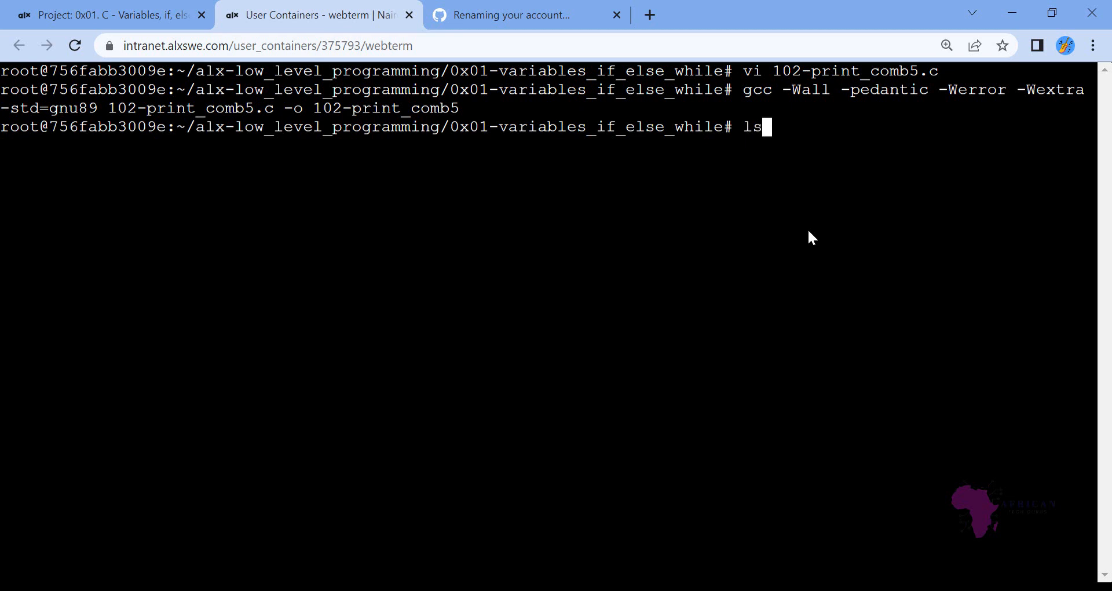
{"action": "key", "text": "Return"}
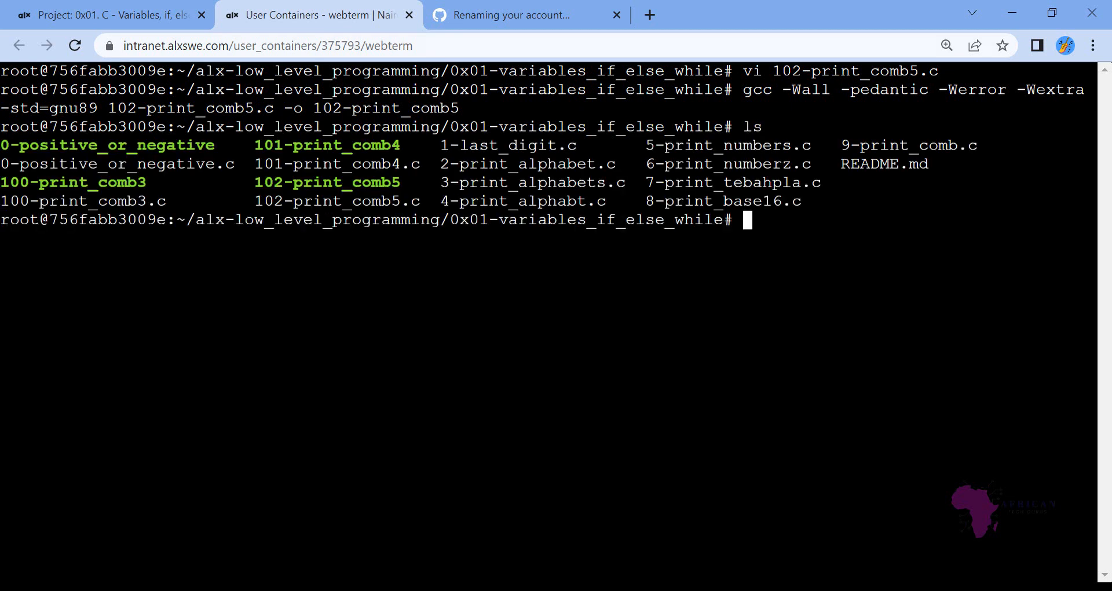
{"action": "double_click", "coordinate": [327, 182]}
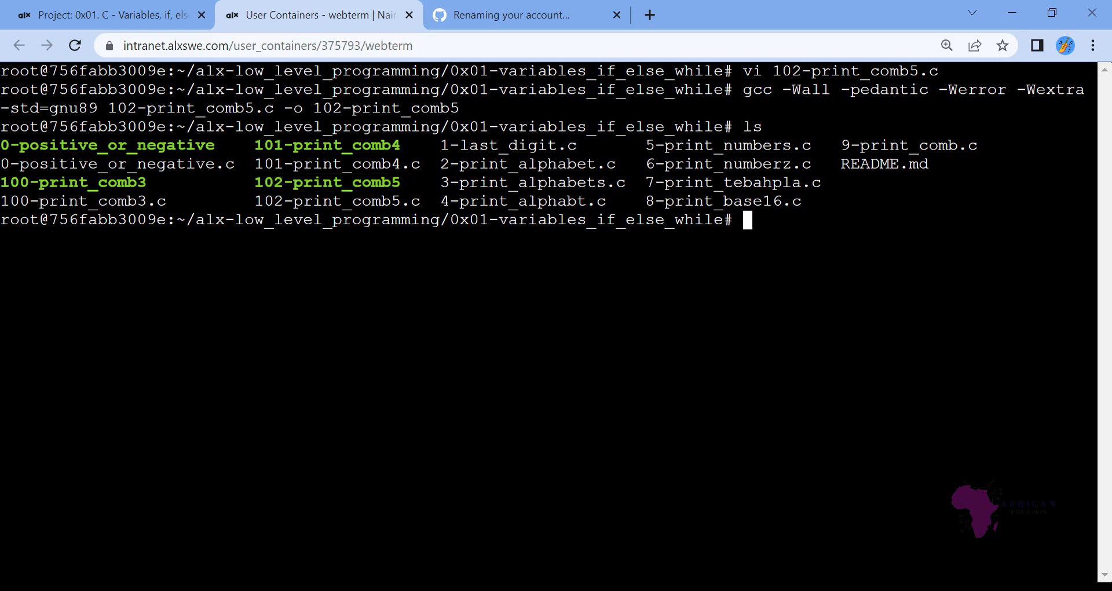
- Stage the files with git add . and start a git commit -m command
{"action": "type", "text": "git add ."}
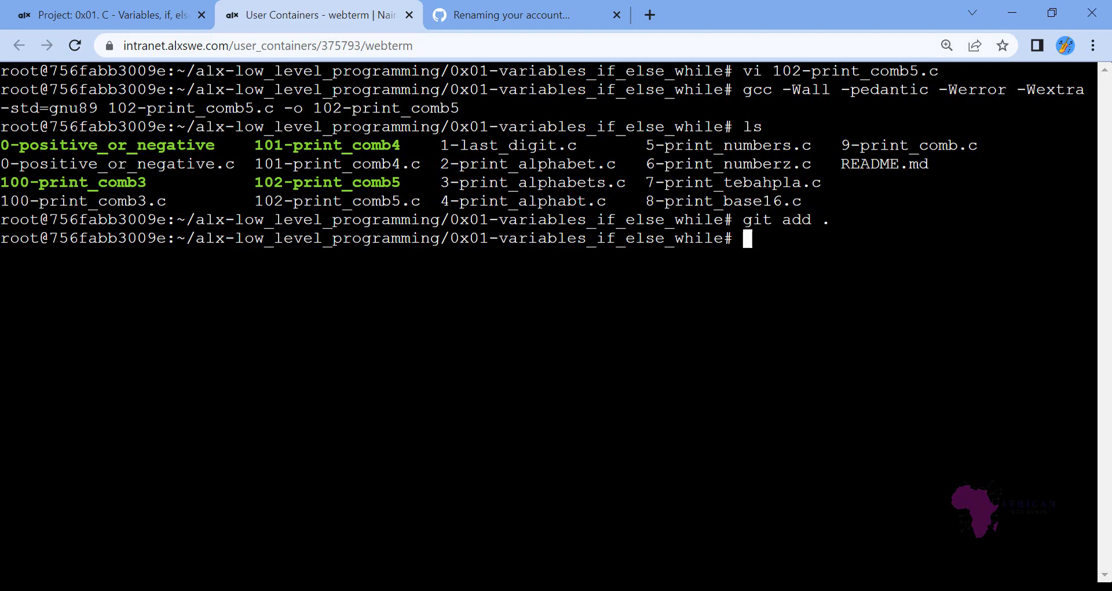
{"action": "type", "text": "git"}
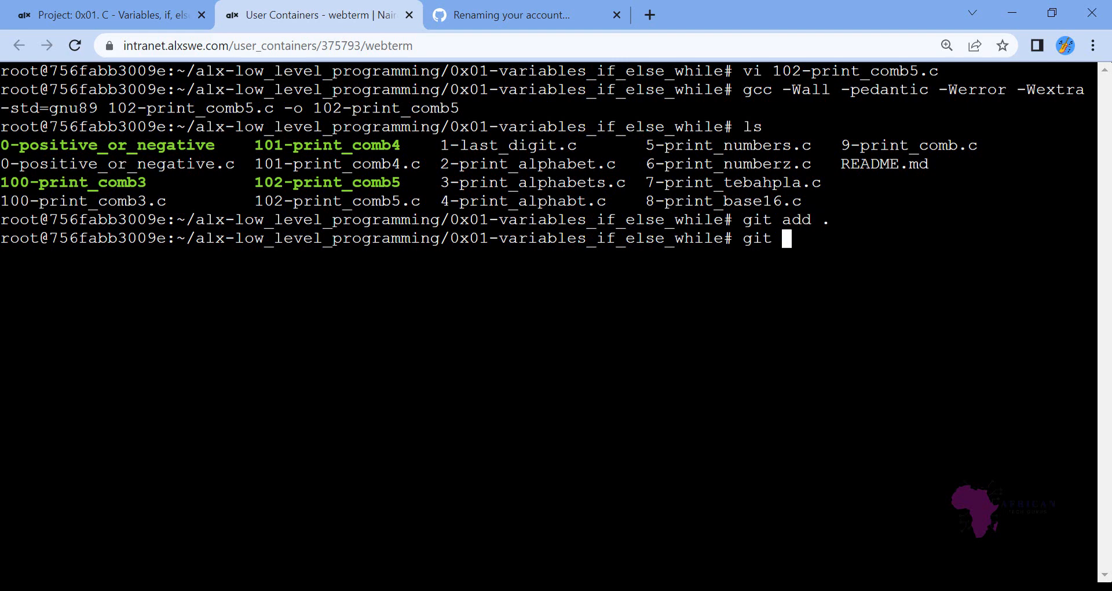
{"action": "type", "text": "commit -"}
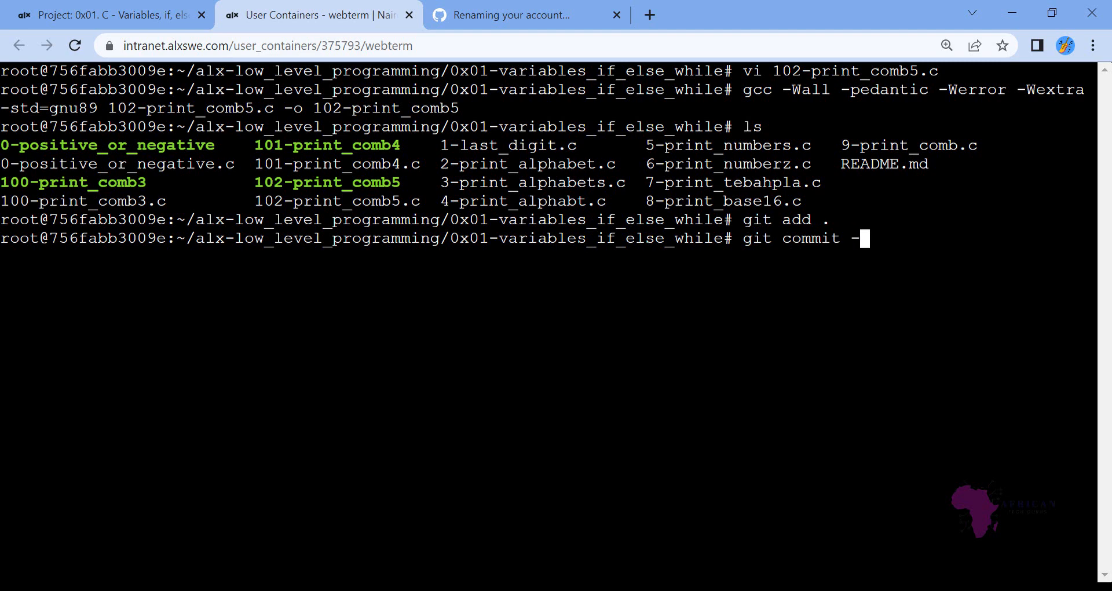
{"action": "type", "text": "m \""}
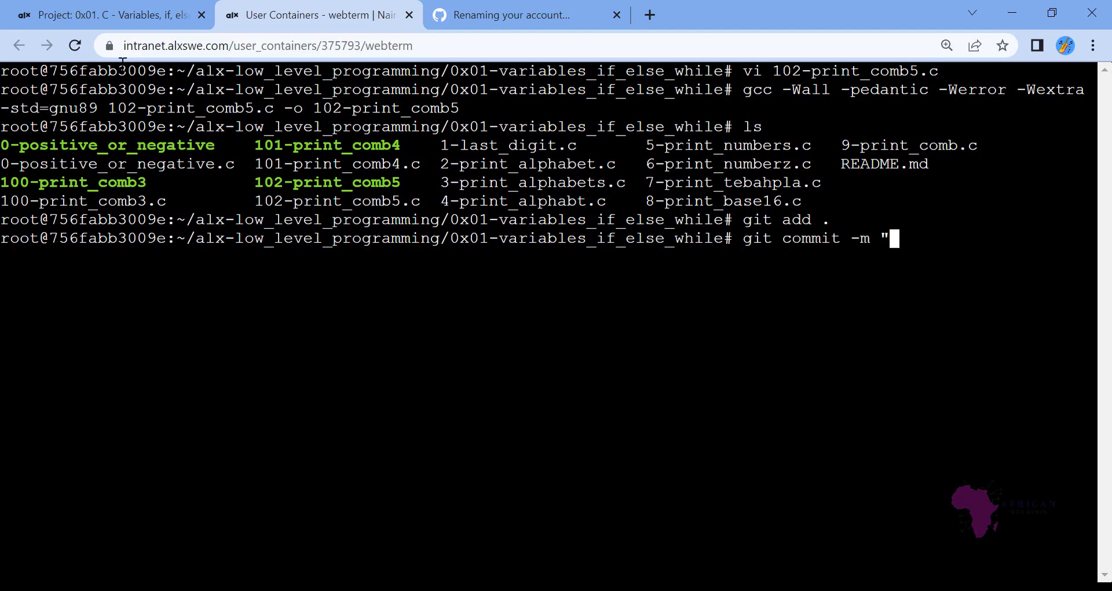
- Copy the task title Software is eating the World from the task page as the commit message and commit
{"action": "left_click", "coordinate": [107, 15]}
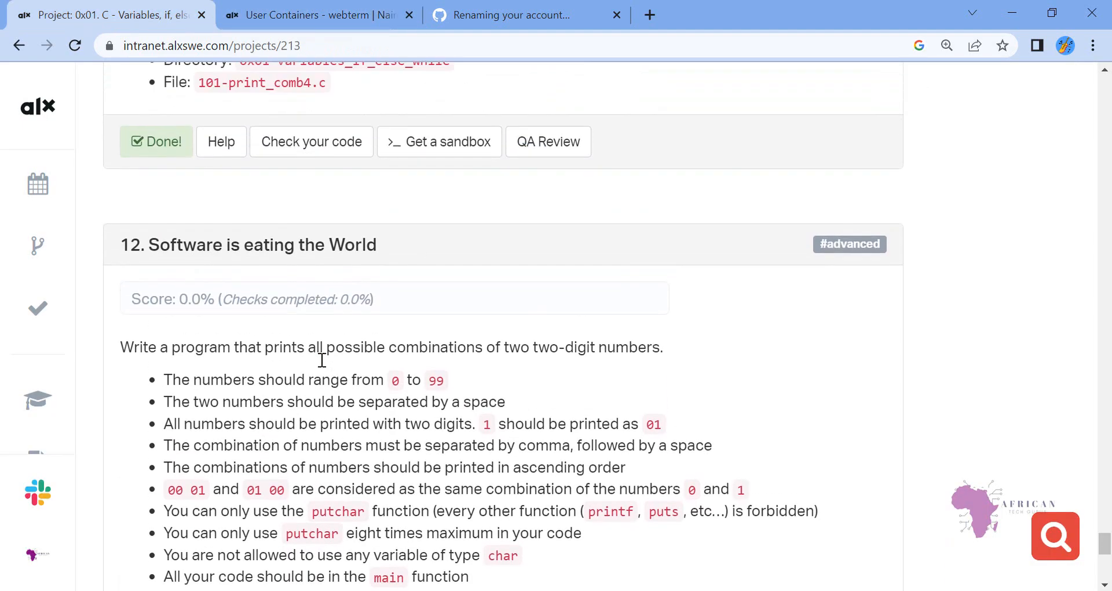
{"action": "double_click", "coordinate": [261, 244]}
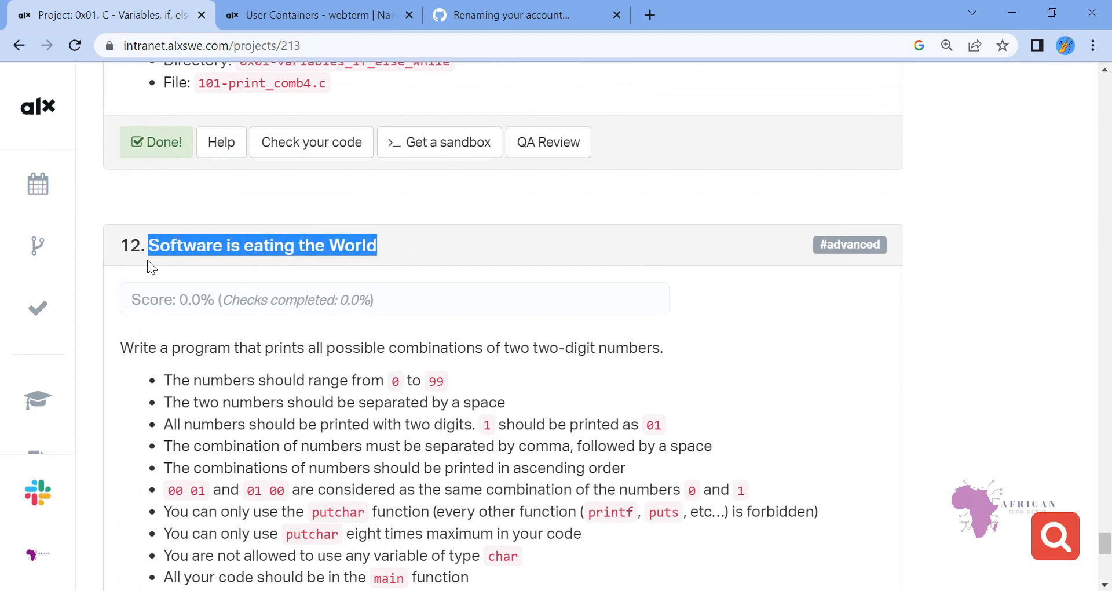
{"action": "right_click", "coordinate": [260, 244]}
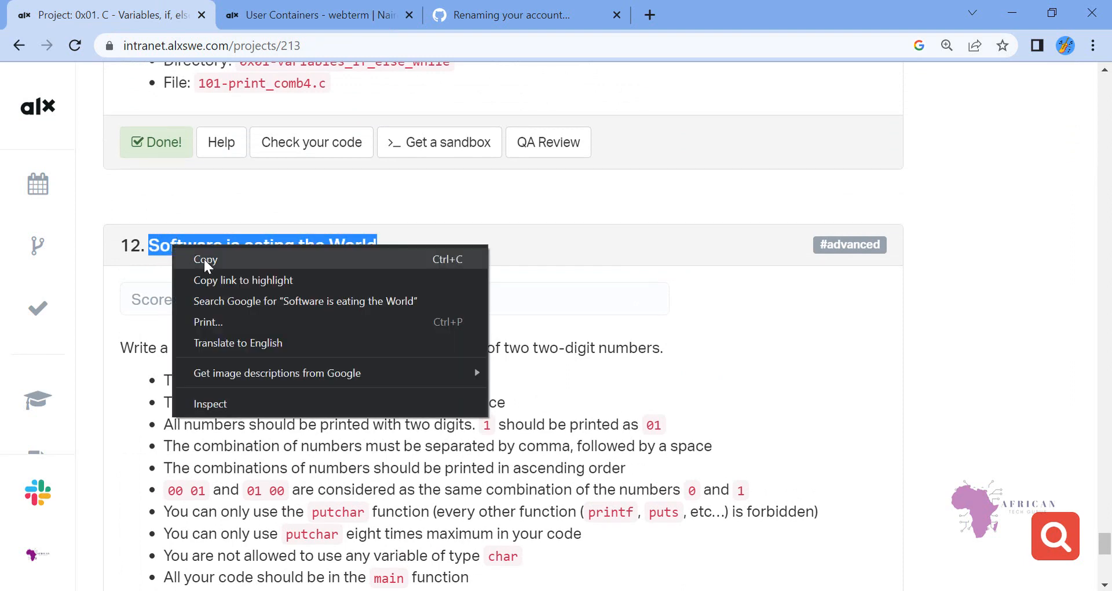
{"action": "left_click", "coordinate": [312, 15]}
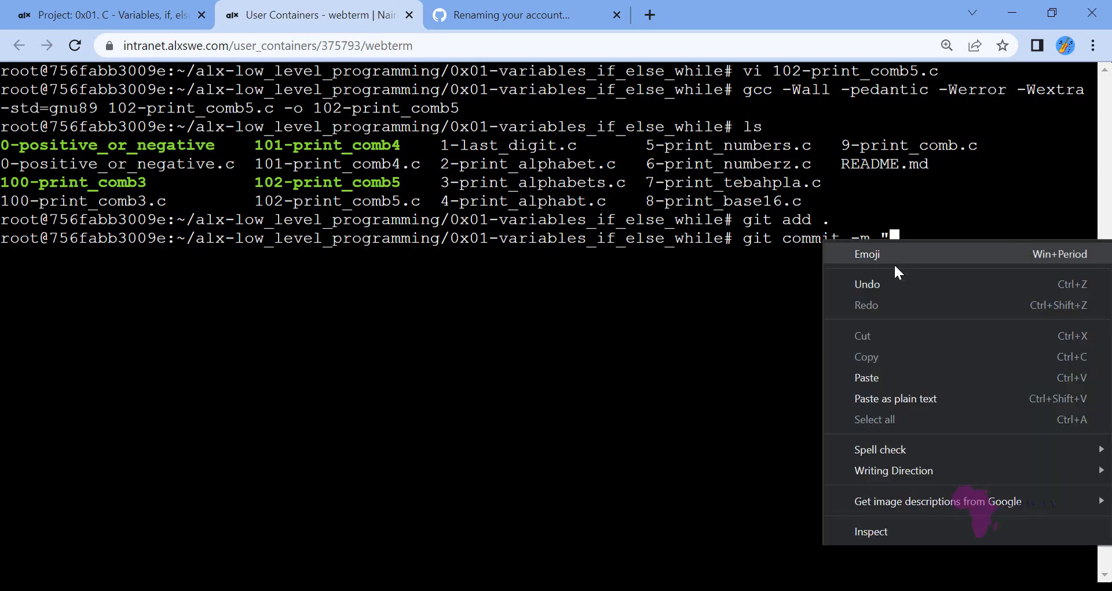
{"action": "left_click", "coordinate": [866, 377]}
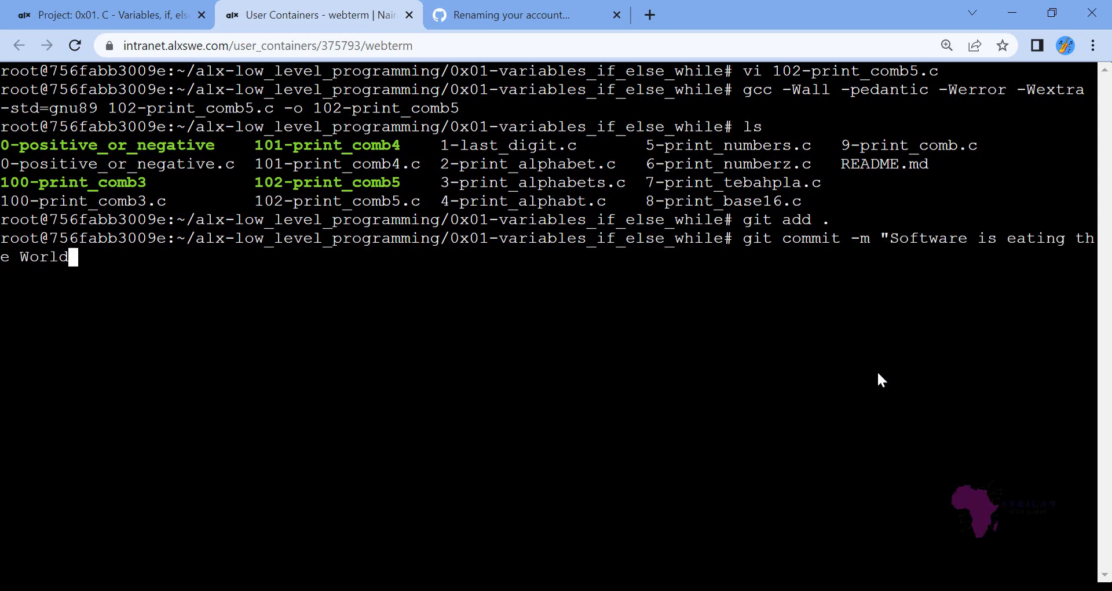
{"action": "key", "text": "Return"}
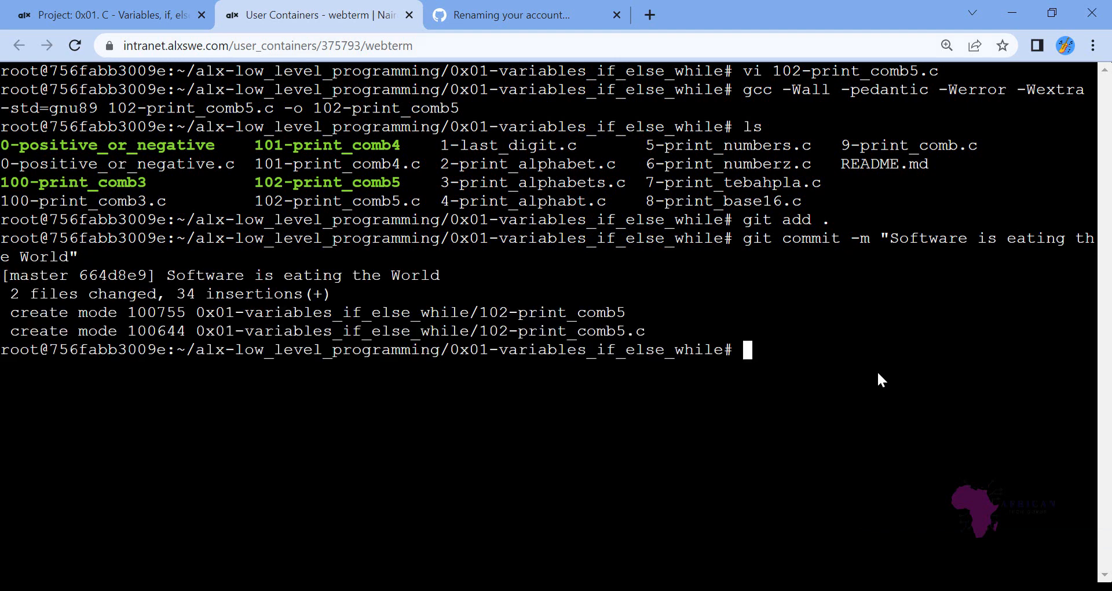
- Push the commit to GitHub with git push
{"action": "type", "text": "g"}
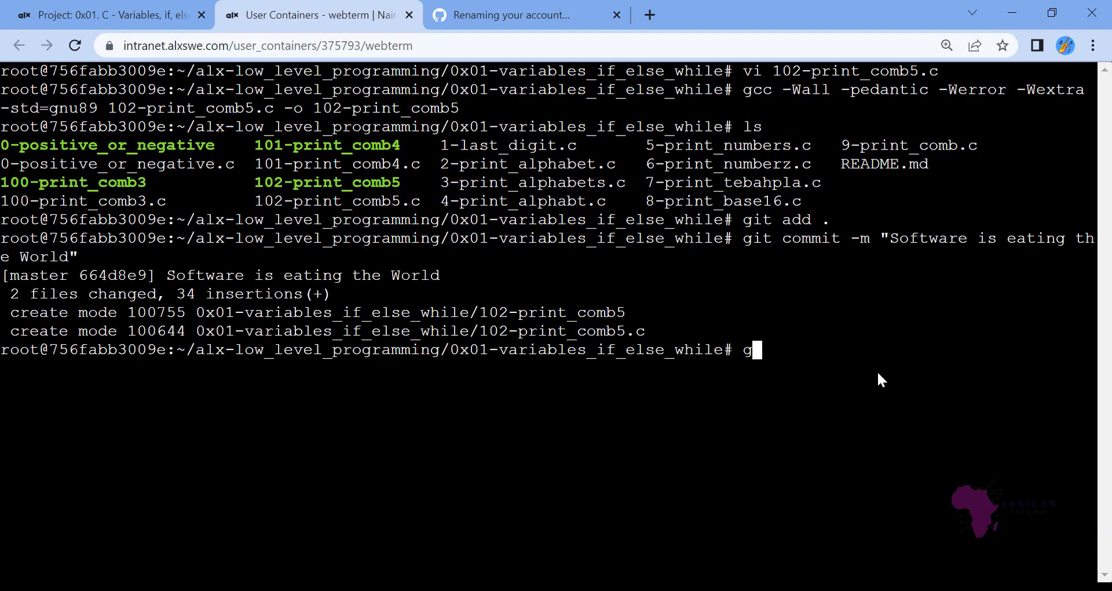
{"action": "type", "text": "it pu"}
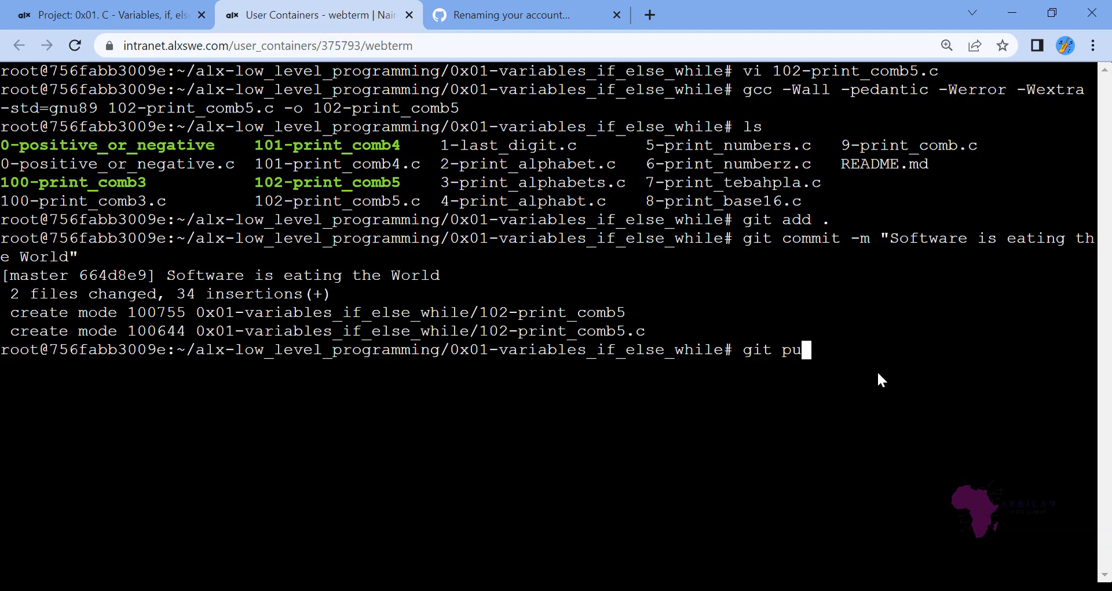
{"action": "key", "text": "Return"}
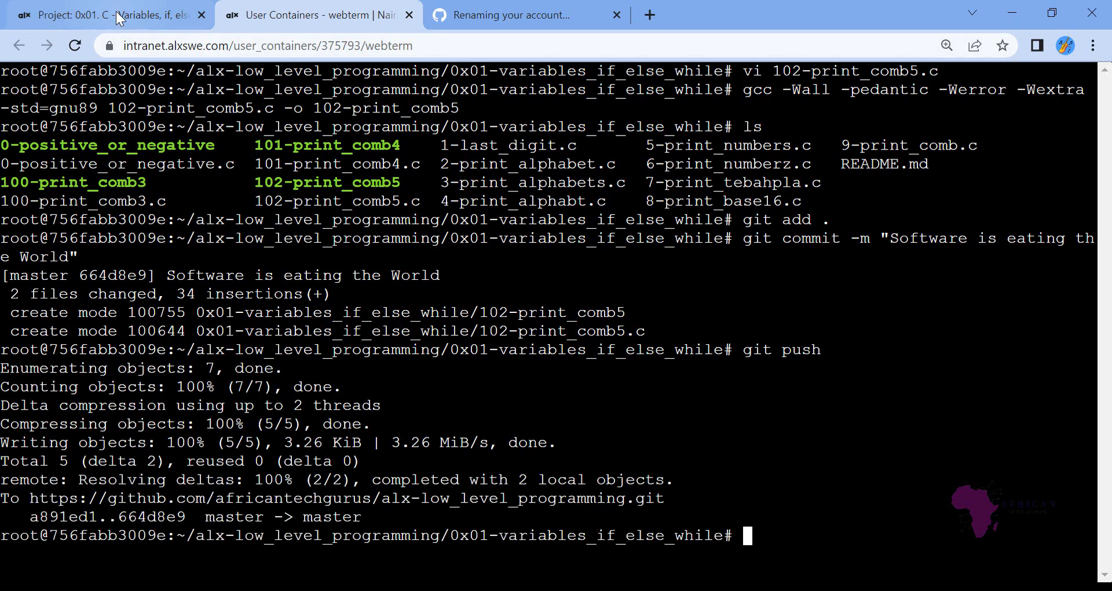
- Run Check your code on task 12 and view the all-tests-passed result
{"action": "left_click", "coordinate": [106, 15]}
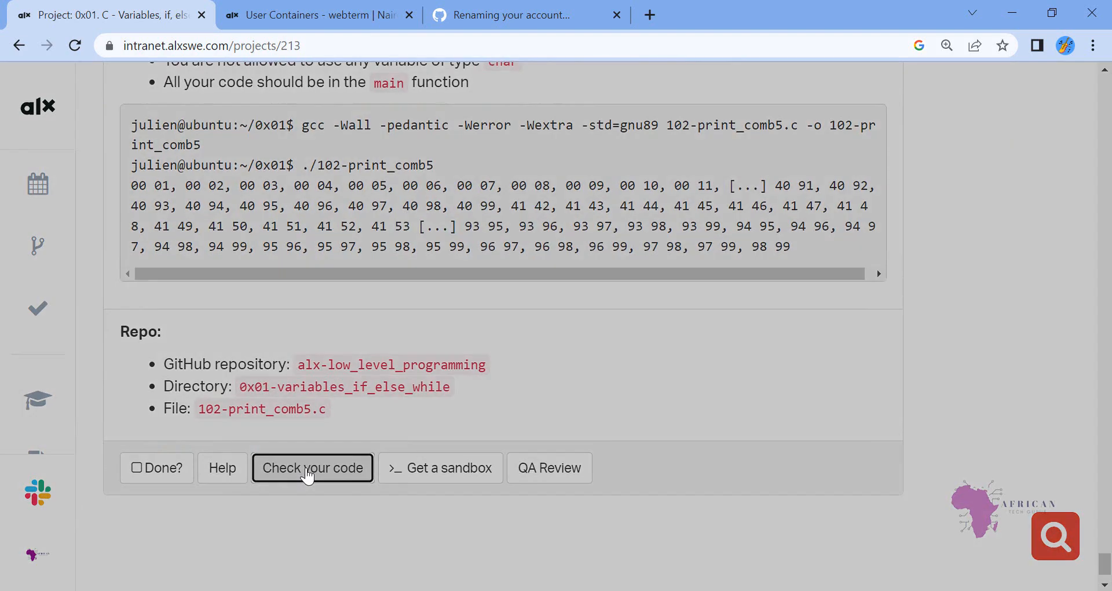
{"action": "left_click", "coordinate": [312, 467]}
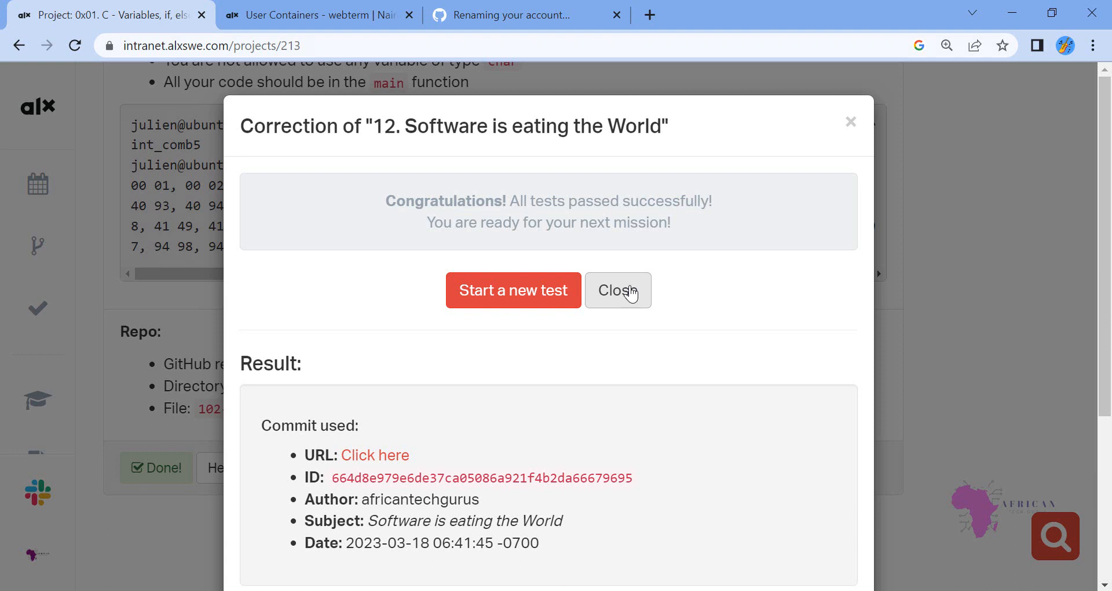
{"action": "mouse_move", "coordinate": [652, 169]}
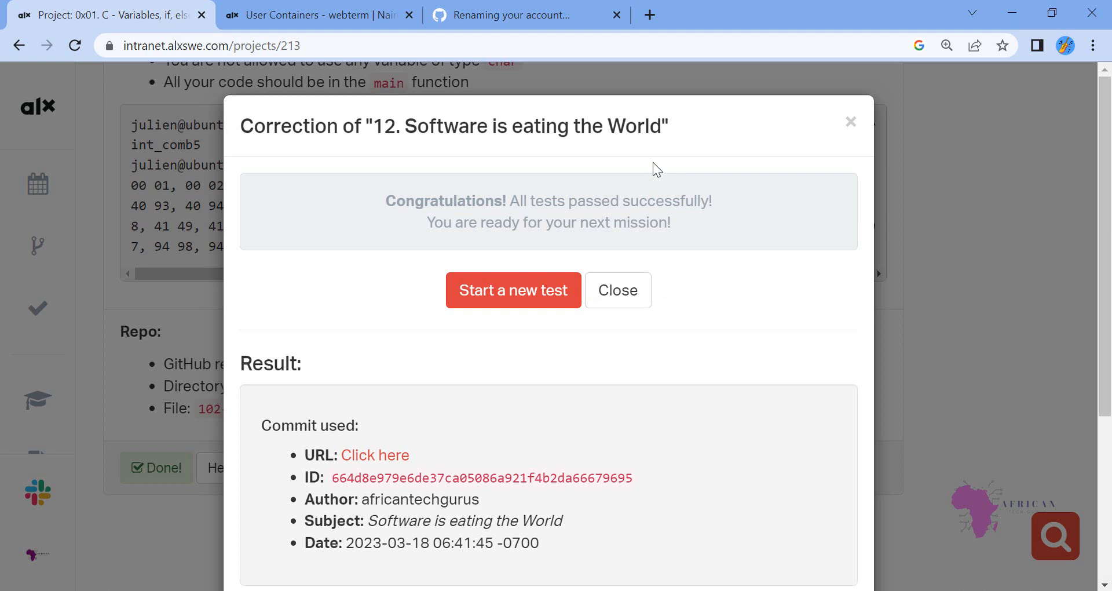